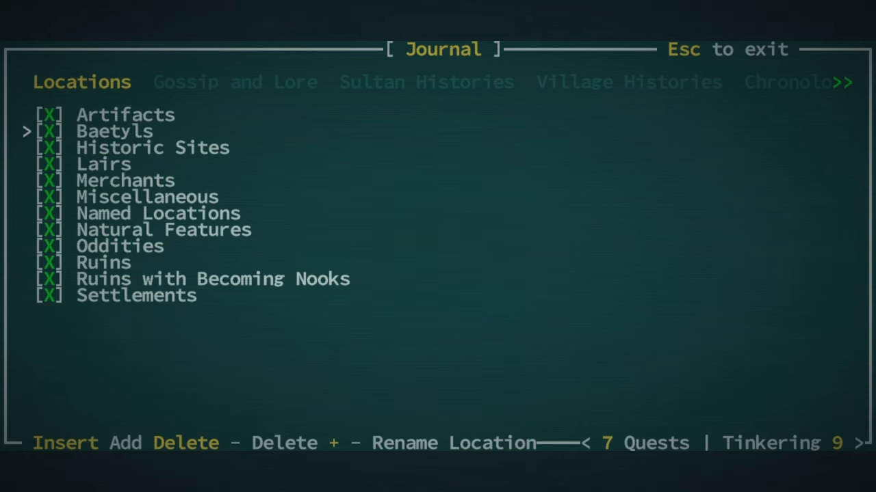
Step: Close the journal after reviewing the Locations tab
{"action": "key", "text": "Escape"}
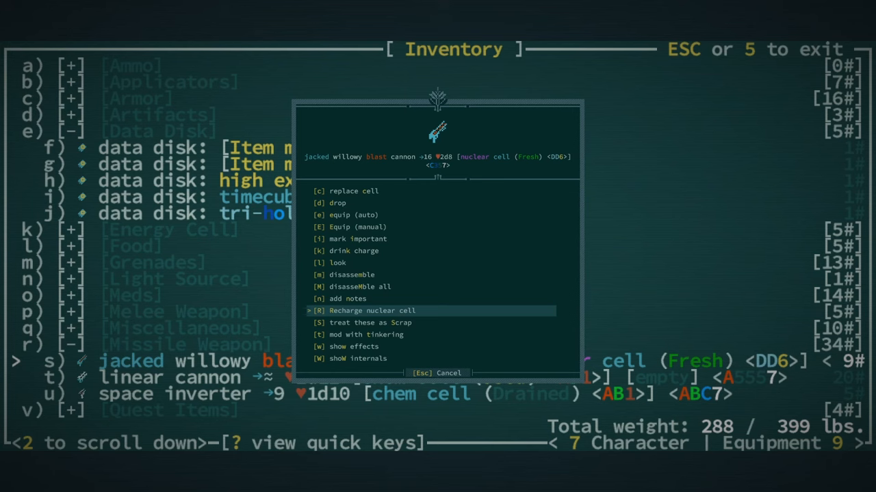
Step: Disassemble the jacked willowy blast cannon into tinkering bits
{"action": "key", "text": "up"}
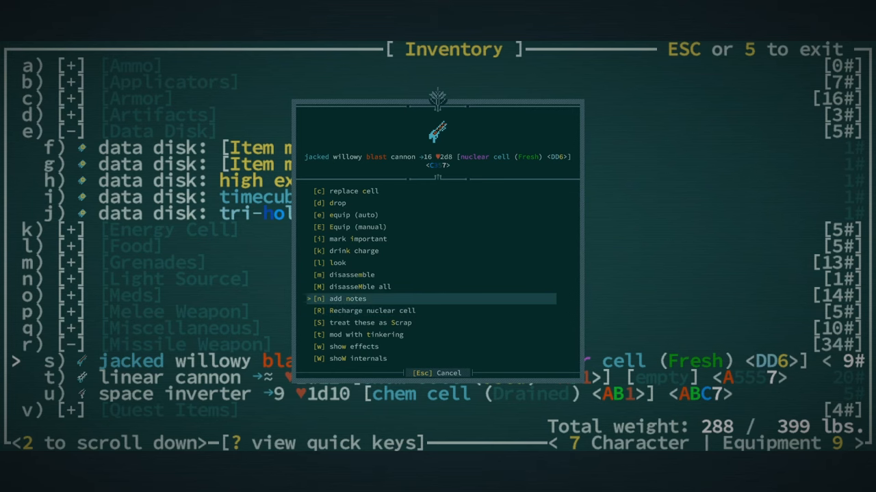
{"action": "left_click", "coordinate": [352, 274]}
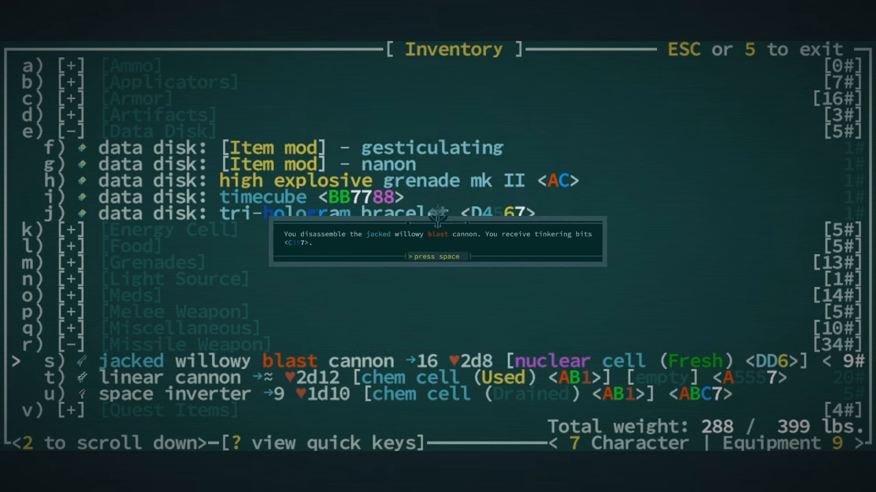
{"action": "key", "text": "space"}
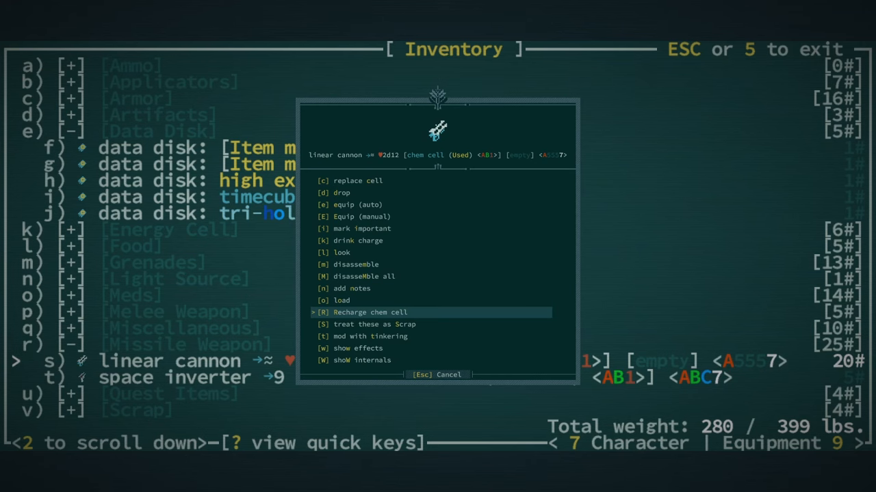
Step: Replace the linear cannon's cell with the antimatter cell
{"action": "left_click", "coordinate": [369, 311]}
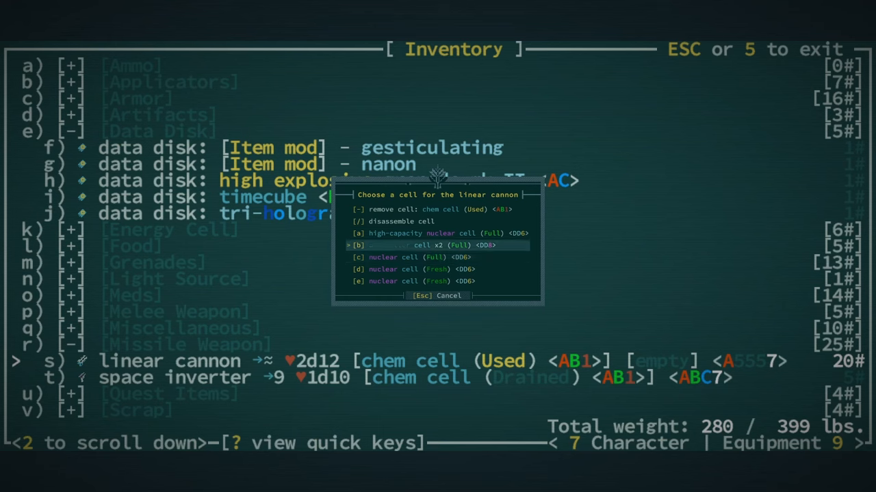
{"action": "key", "text": "up"}
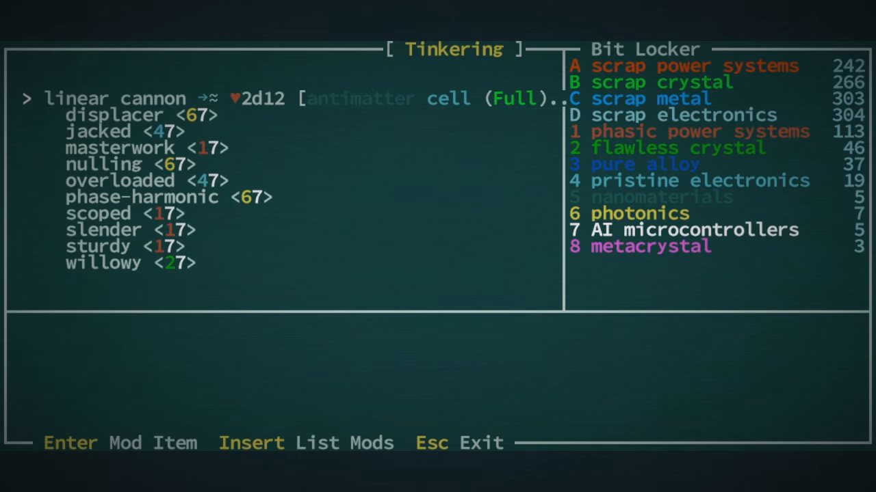
Step: Apply the jacked, scoped and masterwork mods to the linear cannon via Tinkering
{"action": "key", "text": "Down"}
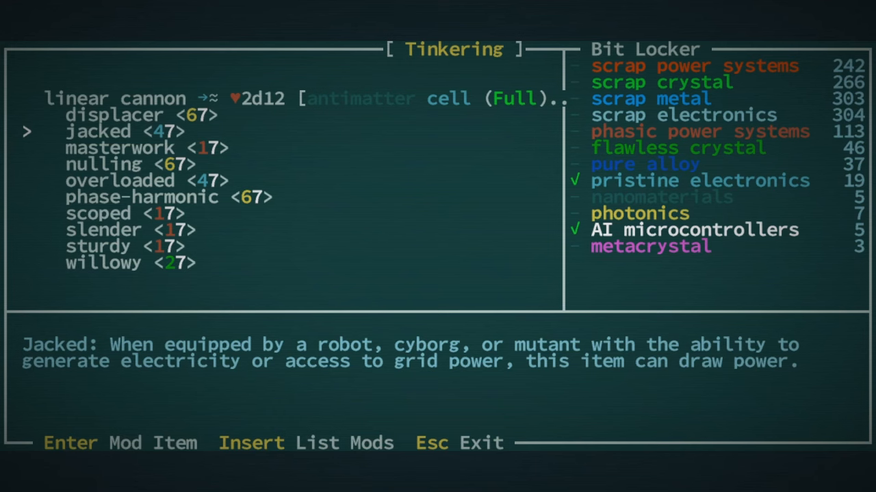
{"action": "key", "text": "Enter"}
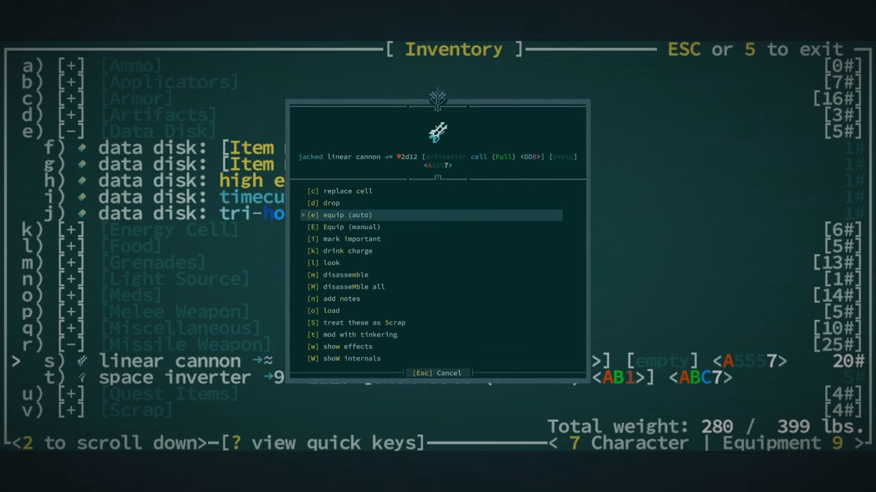
{"action": "key", "text": "down"}
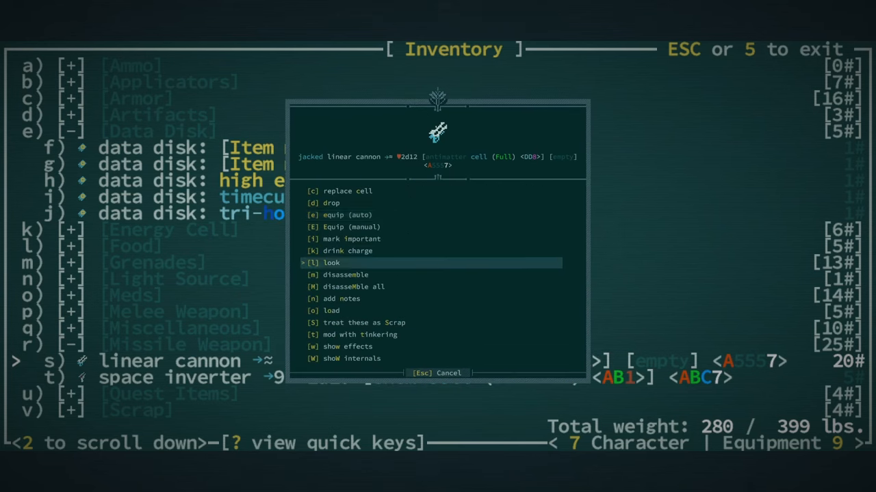
{"action": "left_click", "coordinate": [359, 334]}
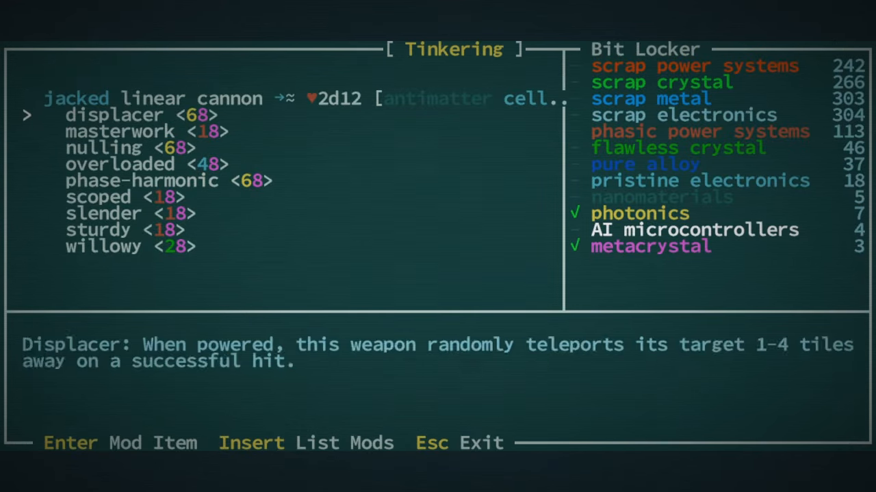
{"action": "key", "text": "Down"}
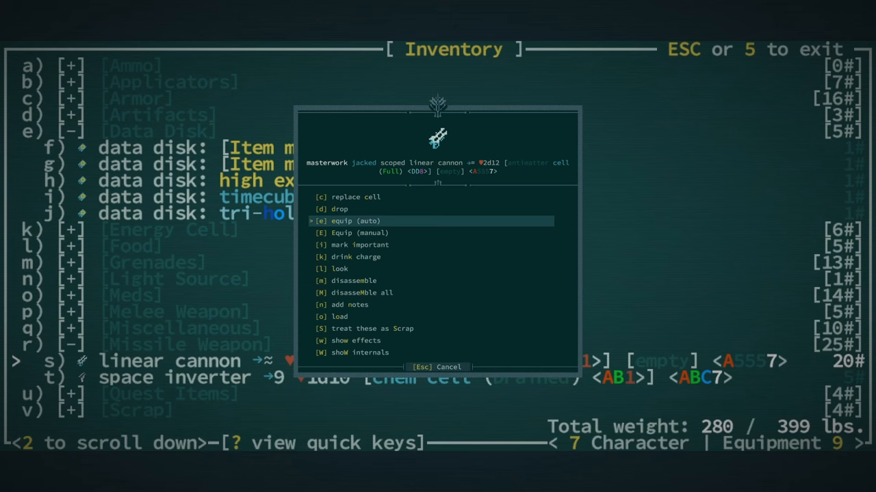
Step: Equip the masterwork jacked scoped linear cannon and load it with lead slugs
{"action": "left_click", "coordinate": [356, 220]}
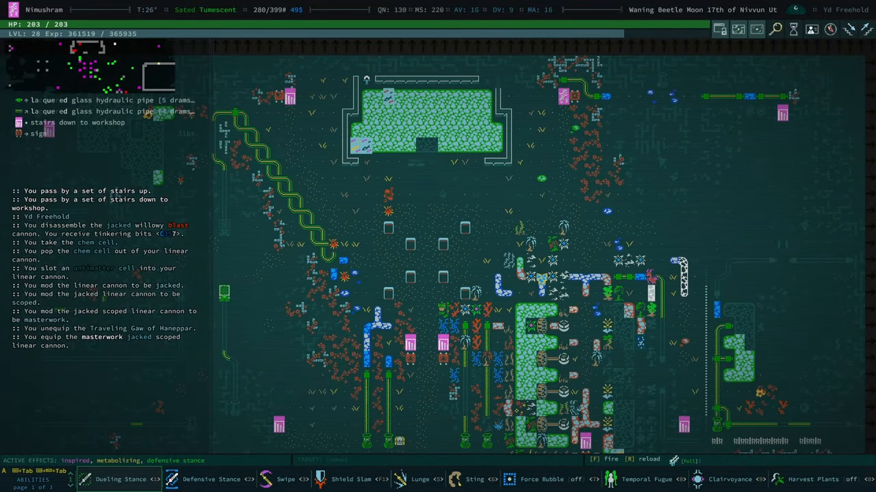
{"action": "key", "text": "r"}
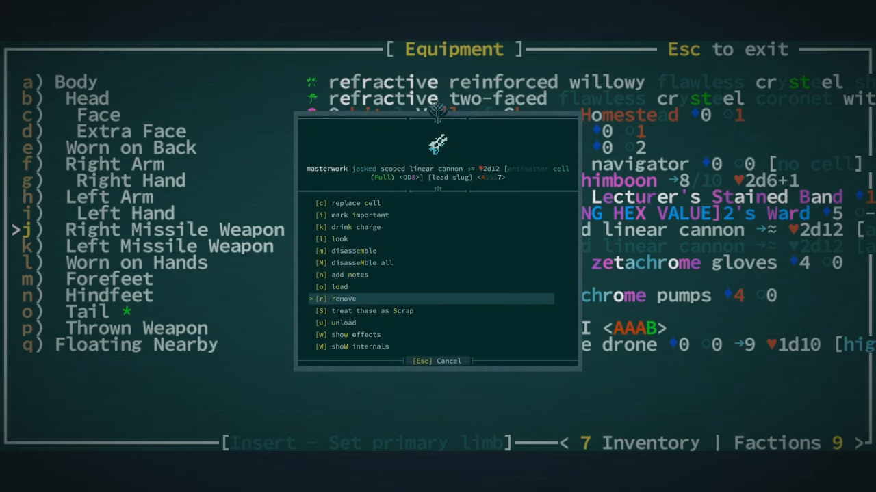
{"action": "left_click", "coordinate": [339, 238]}
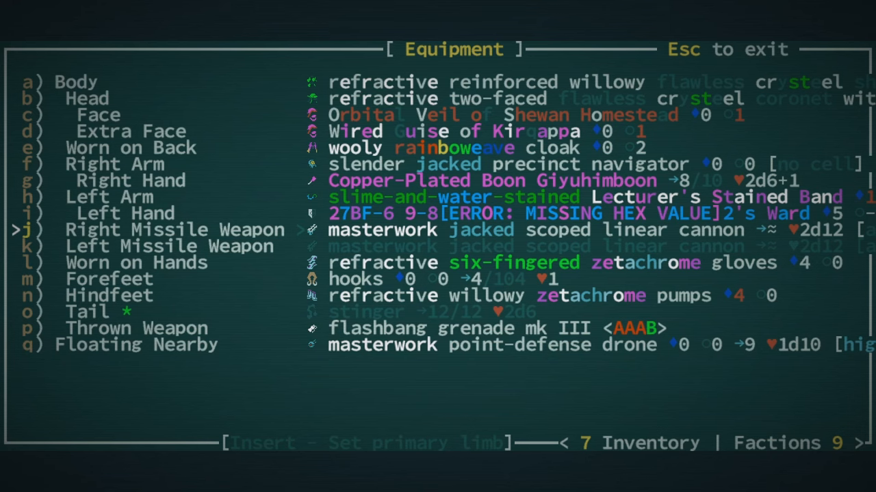
{"action": "key", "text": "Escape"}
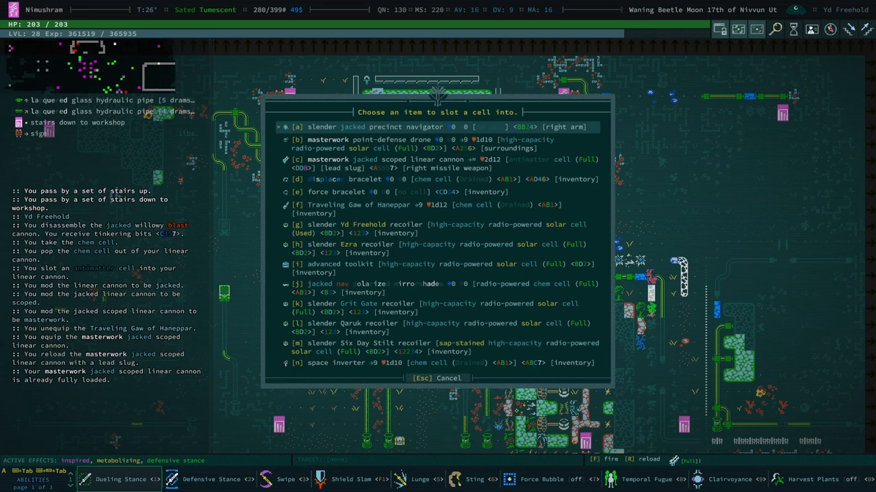
Step: Teleport away using the Yd Freehold recoiler and dismiss the transport notice
{"action": "key", "text": "Escape"}
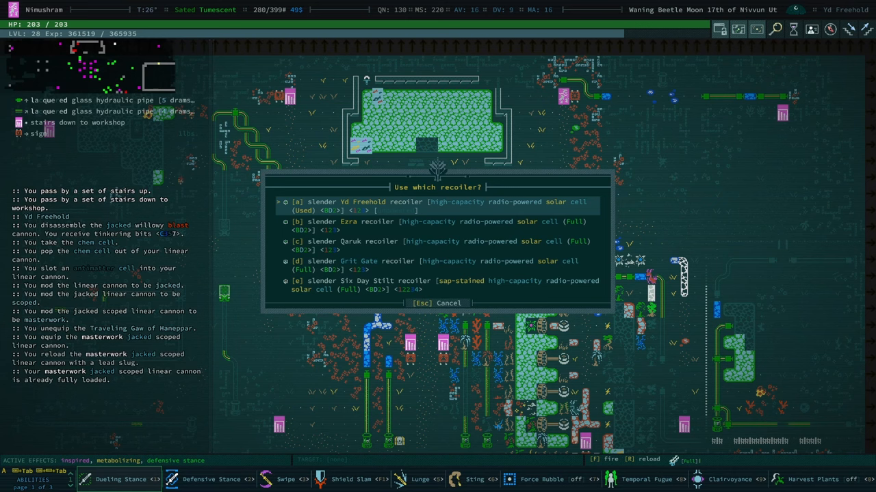
{"action": "key", "text": "Down"}
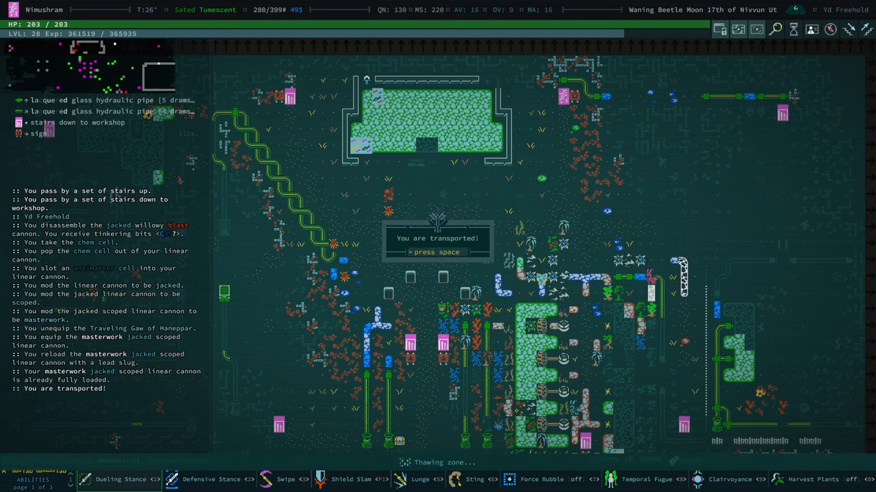
{"action": "key", "text": "space"}
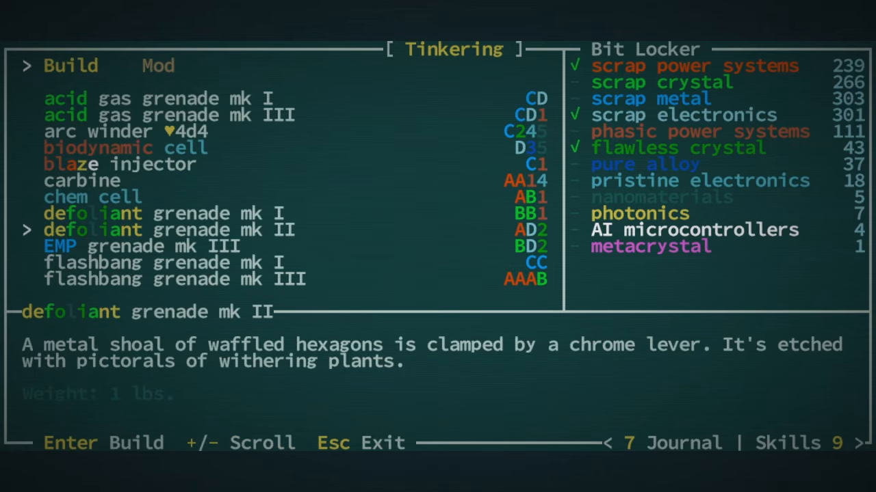
Step: Browse the Tinkering Build tab's list of buildable recipes
{"action": "key", "text": "Escape"}
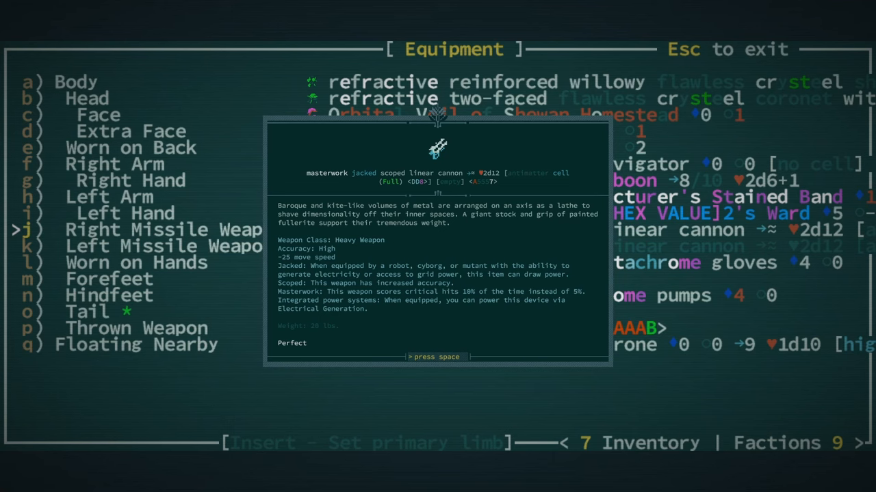
Step: Dismiss the cannon description and reload reminder, then check the equipment
{"action": "key", "text": "space"}
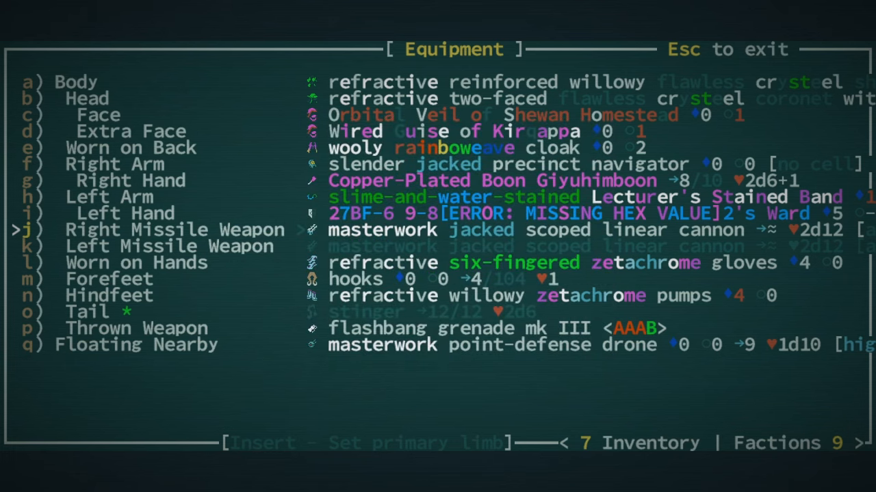
{"action": "key", "text": "Escape"}
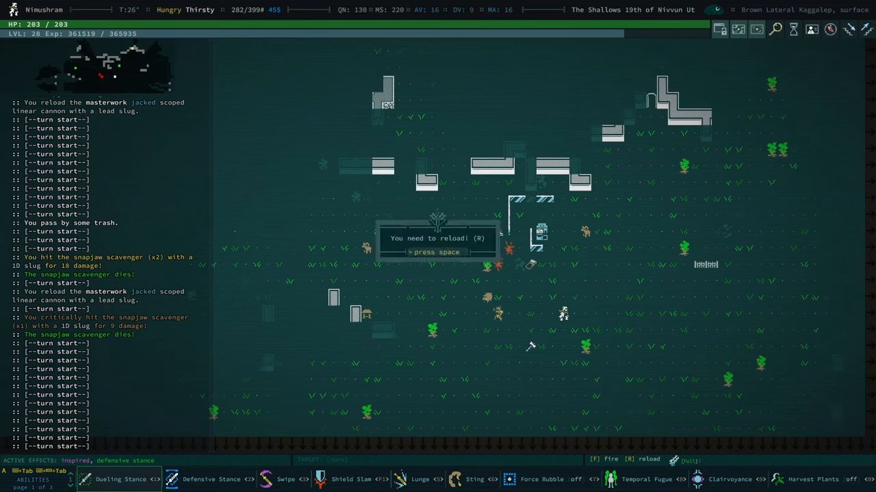
{"action": "key", "text": "space"}
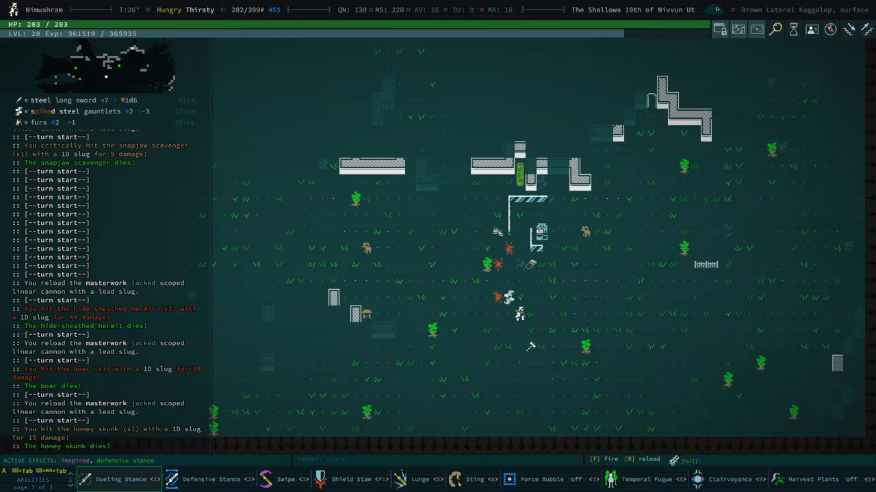
{"action": "key", "text": "e"}
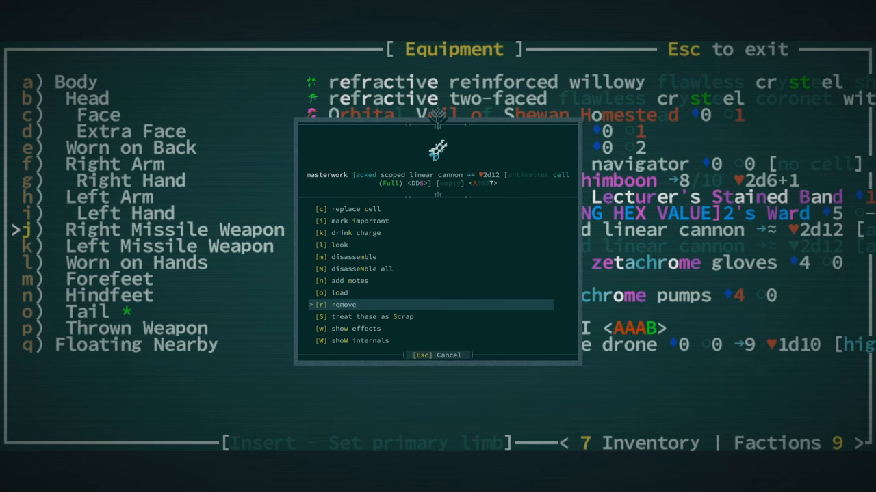
Step: Remove the energy cell from the linear cannon and return to the map
{"action": "key", "text": "Escape"}
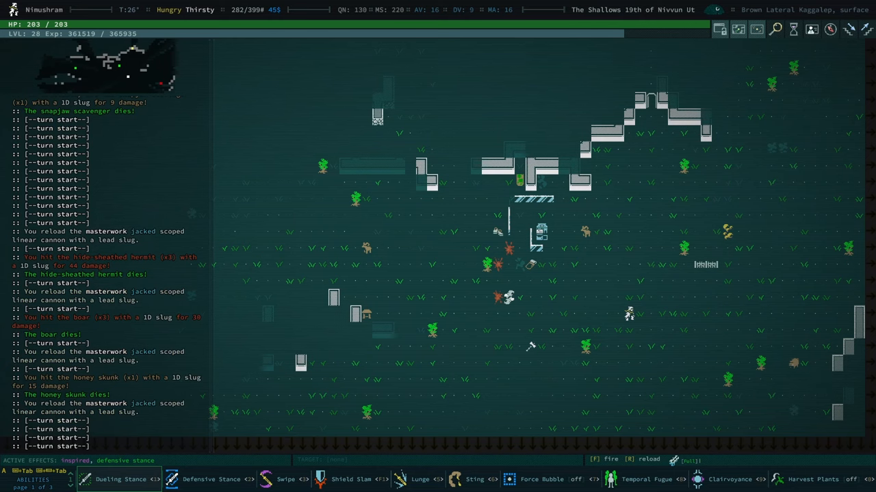
{"action": "key", "text": "e"}
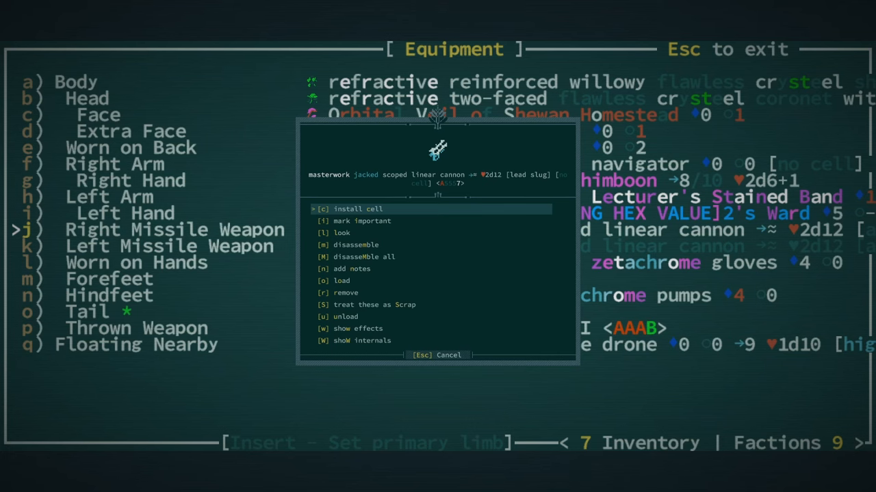
{"action": "key", "text": "Escape"}
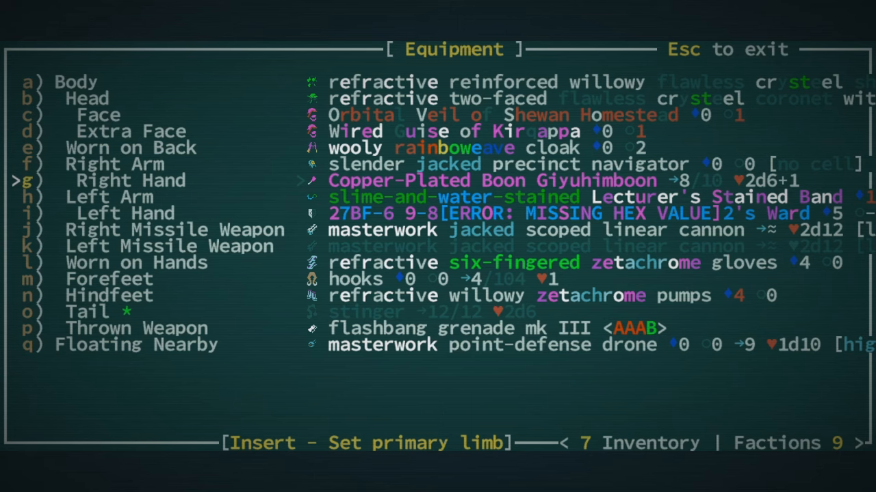
{"action": "key", "text": "Escape"}
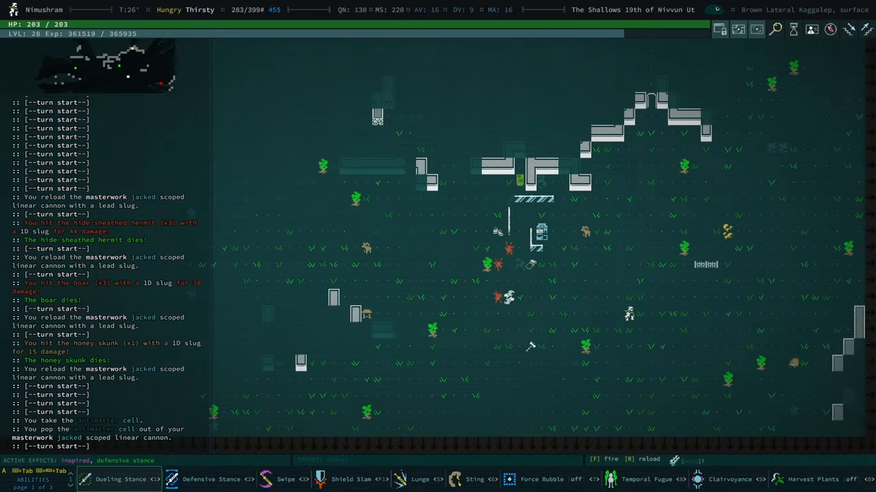
Step: Learn the high explosive grenade mk II recipe from its data disk
{"action": "key", "text": "i"}
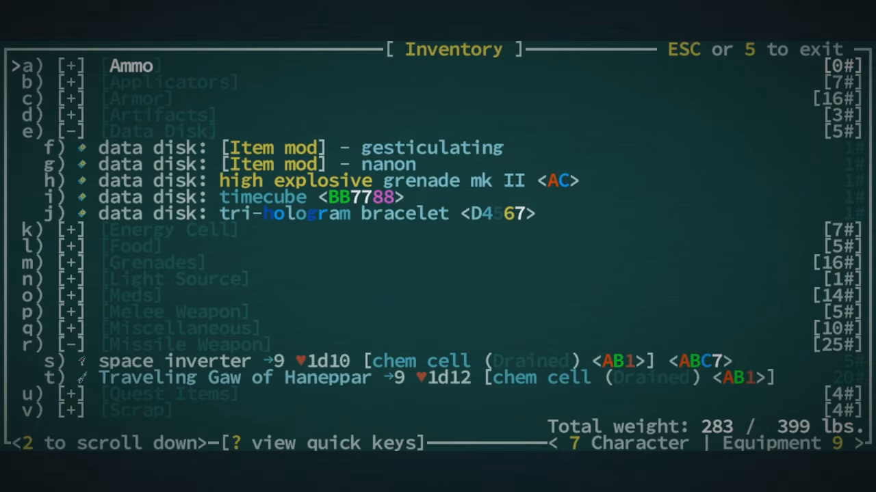
{"action": "key", "text": "down"}
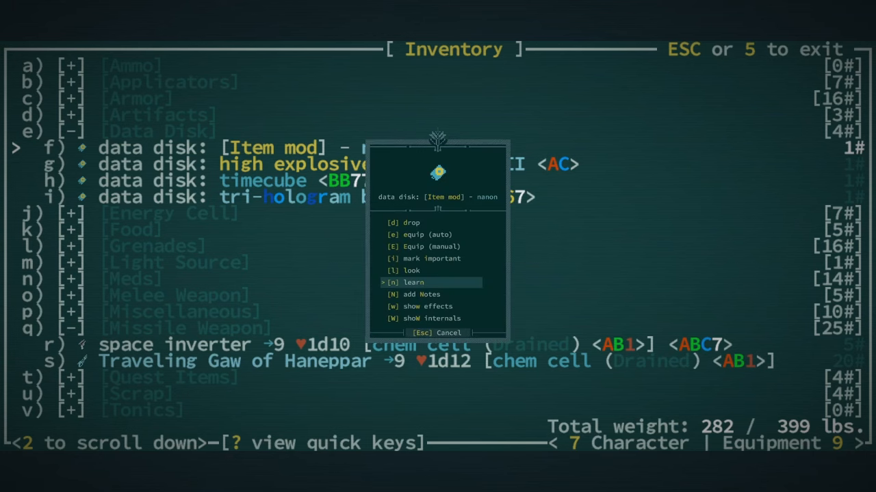
{"action": "left_click", "coordinate": [413, 282]}
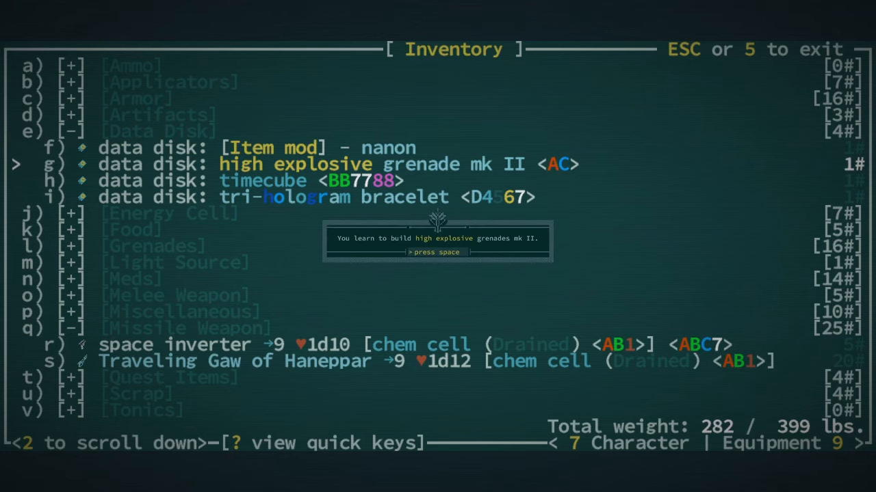
{"action": "key", "text": "space"}
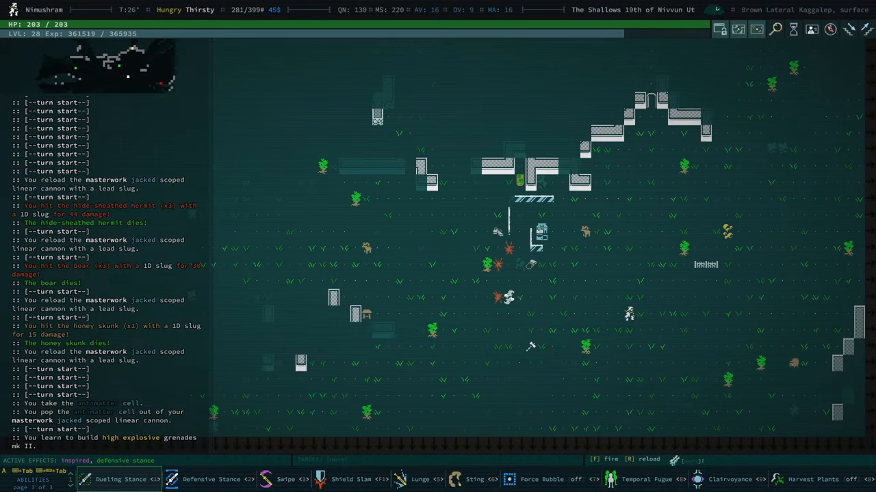
Step: Check equipment and abilities, then auto-explore the grassland until a honey skunk appears
{"action": "key", "text": "e"}
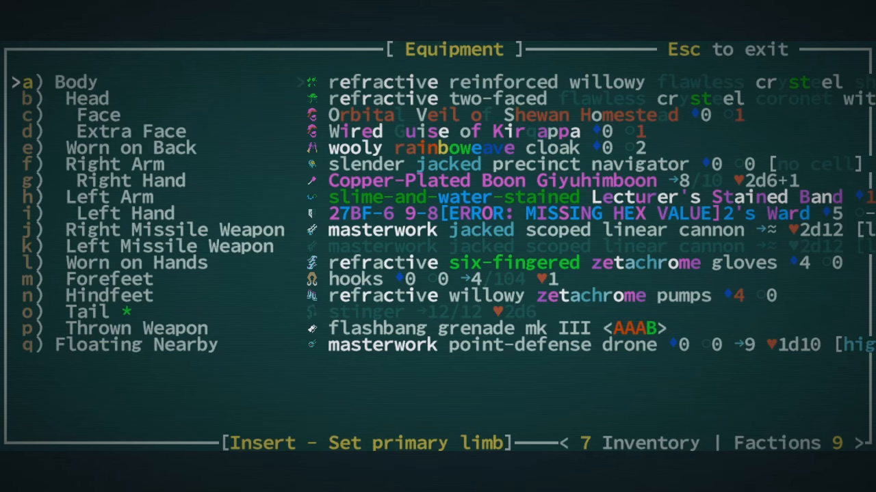
{"action": "key", "text": "Escape"}
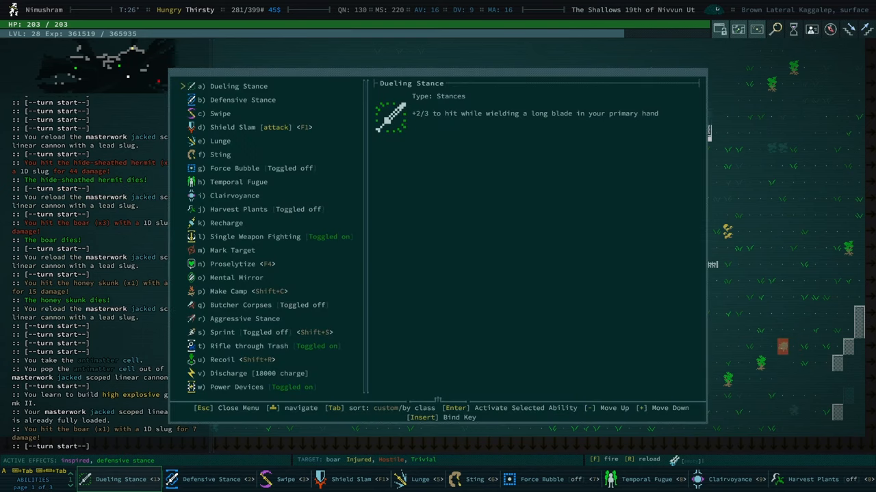
{"action": "key", "text": "Escape"}
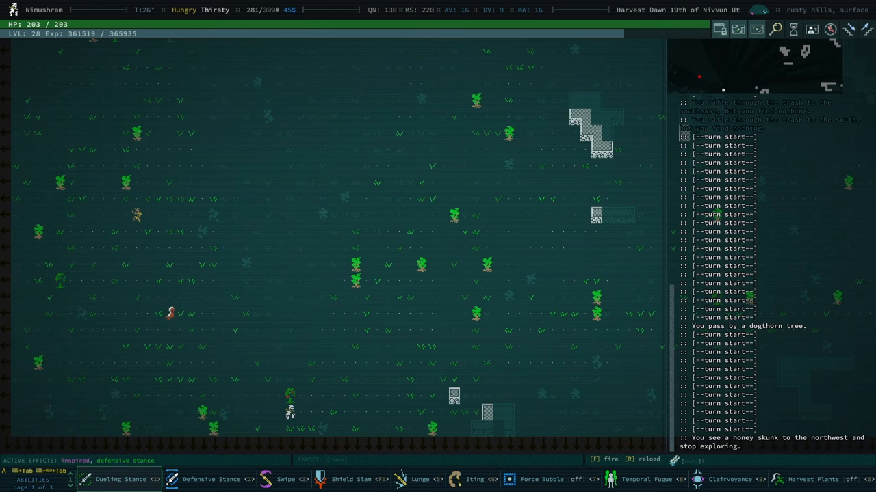
Step: Auto-explore, then descend Bethesda Susa's stairs to the abandoned ward five strata deep
{"action": "key", "text": "f"}
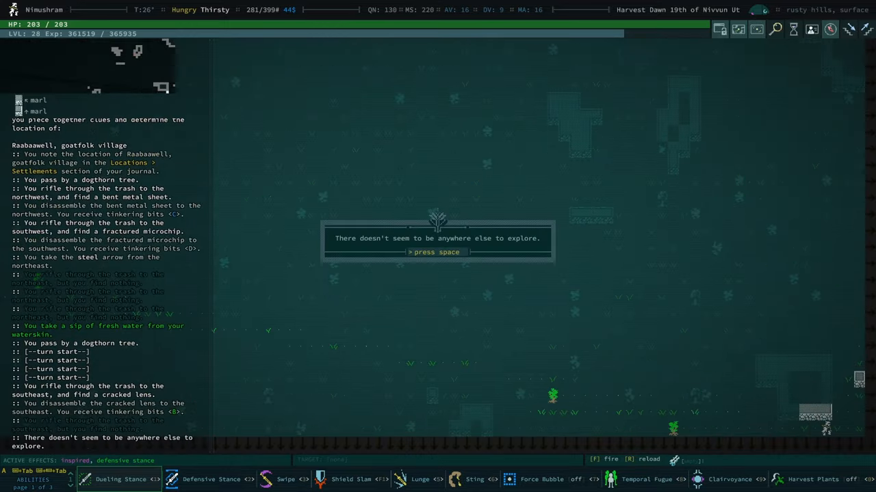
{"action": "key", "text": "space"}
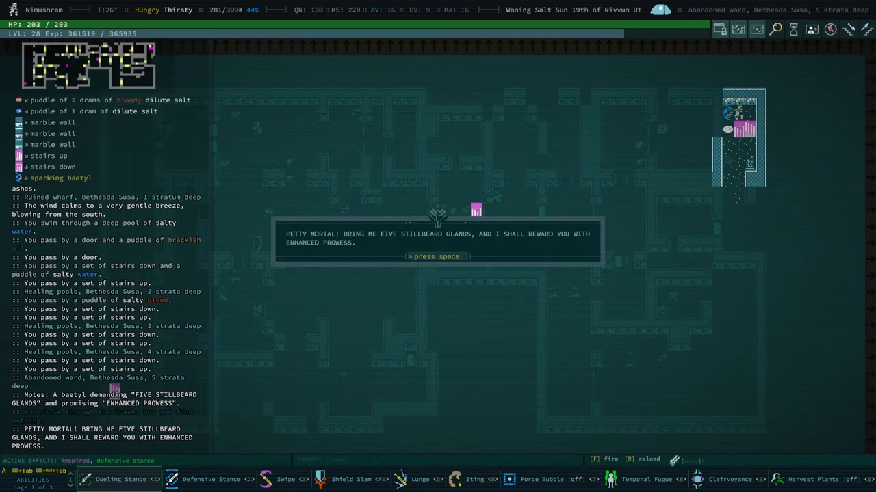
Step: Dismiss the baetyl's demand and the Subabal reputation message on the way through the ward
{"action": "key", "text": "space"}
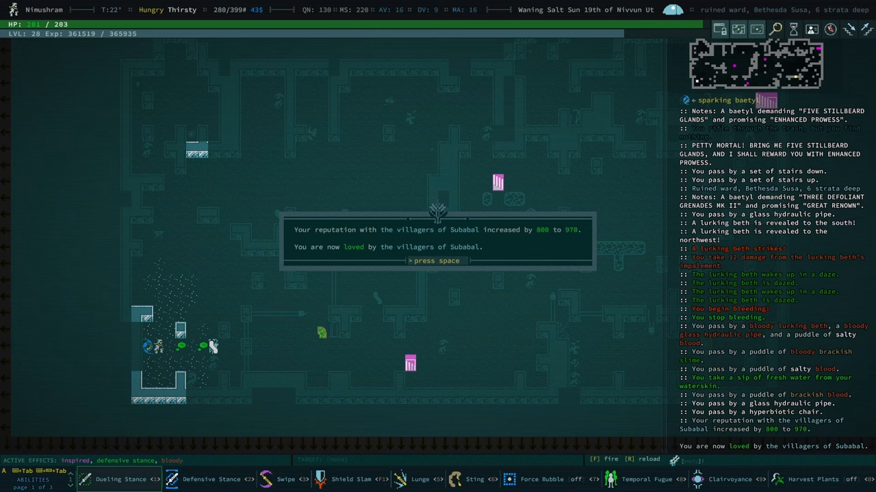
{"action": "key", "text": "space"}
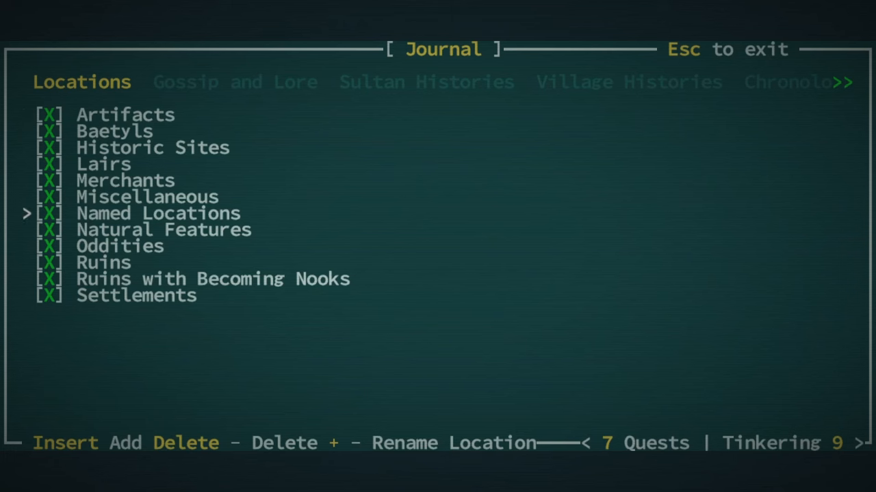
Step: Expand Named Locations, scroll down to Subabal, then close the journal
{"action": "key", "text": "Down"}
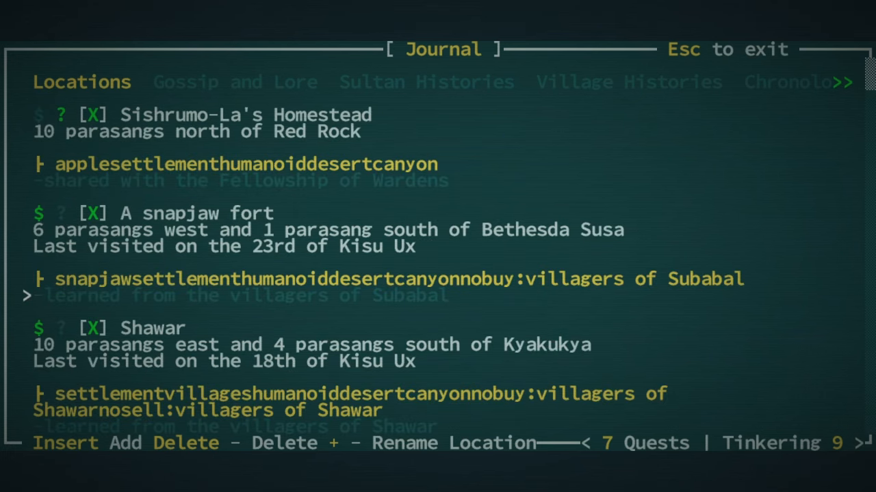
{"action": "scroll", "scroll_direction": "down", "scroll_amount": 3}
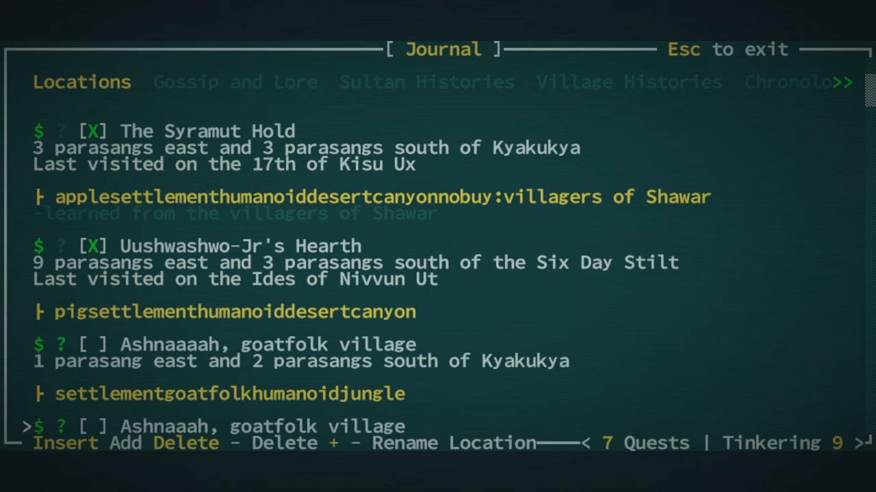
{"action": "scroll", "scroll_direction": "down", "scroll_amount": 3}
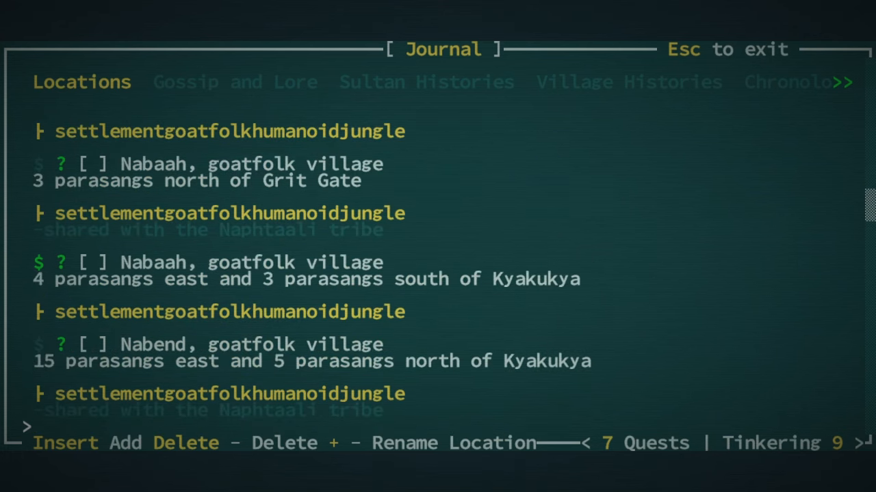
{"action": "scroll", "scroll_direction": "down", "scroll_amount": 3}
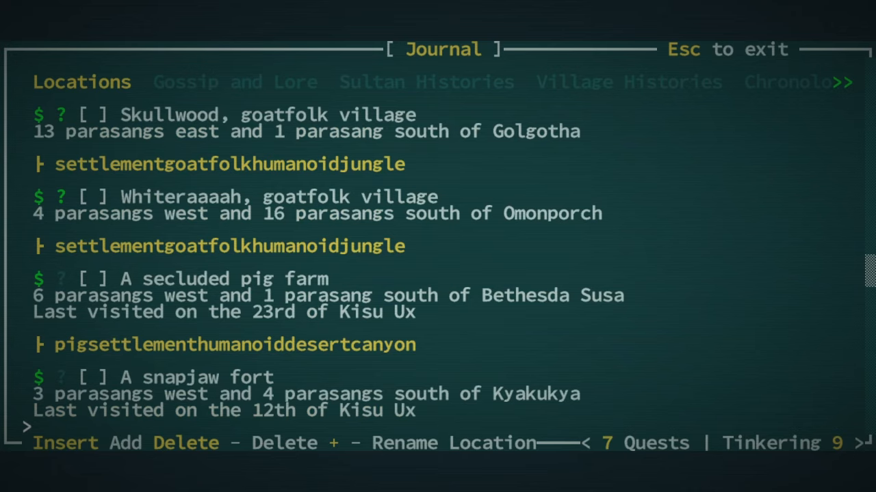
{"action": "scroll", "scroll_direction": "down", "scroll_amount": 3}
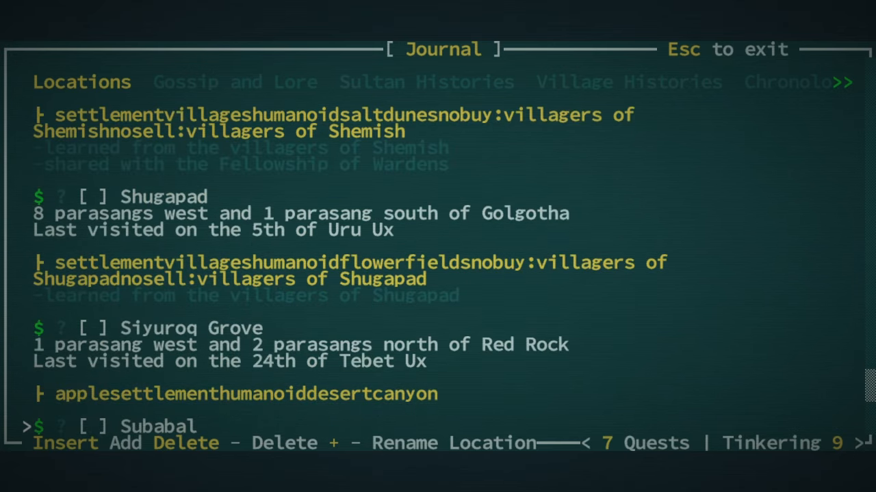
{"action": "scroll", "scroll_direction": "down", "scroll_amount": 3}
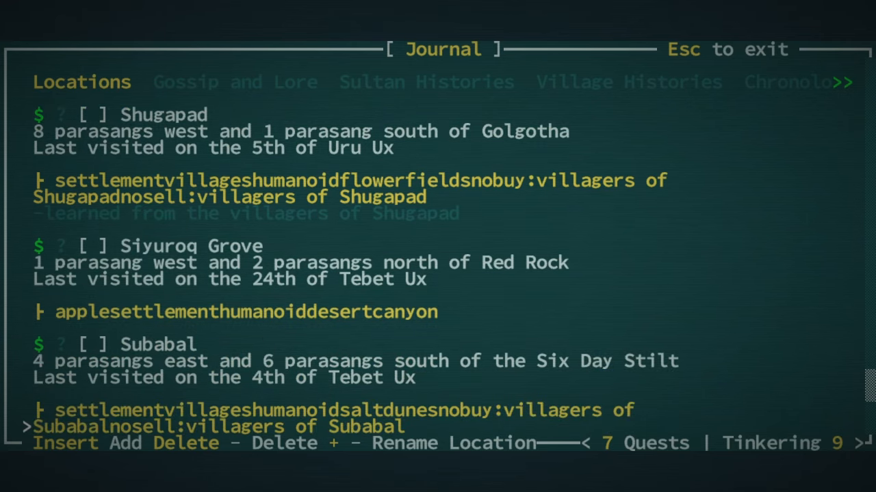
{"action": "key", "text": "Escape"}
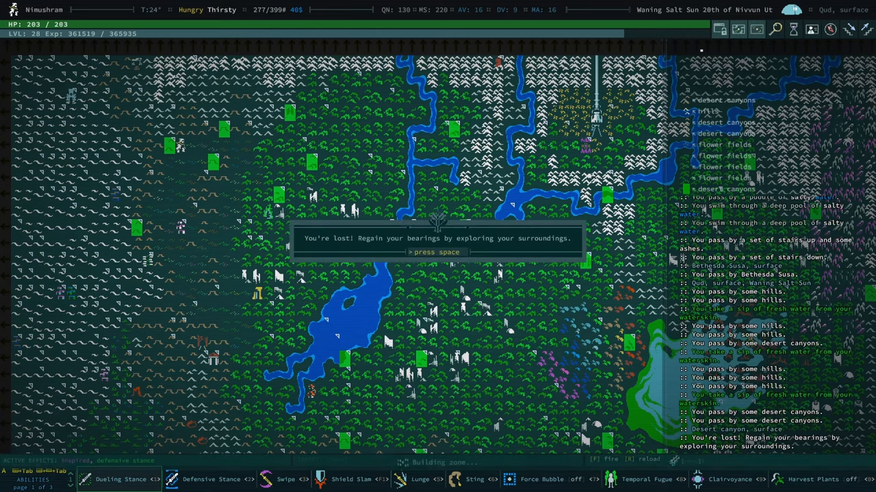
Step: Dismiss the lost notice and fire the linear cannon at the feral cat, reloading when prompted
{"action": "key", "text": "space"}
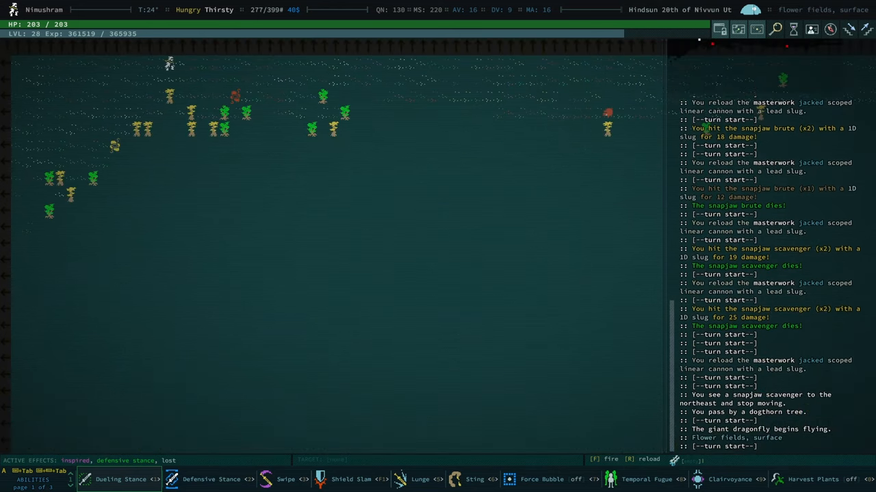
{"action": "key", "text": "r"}
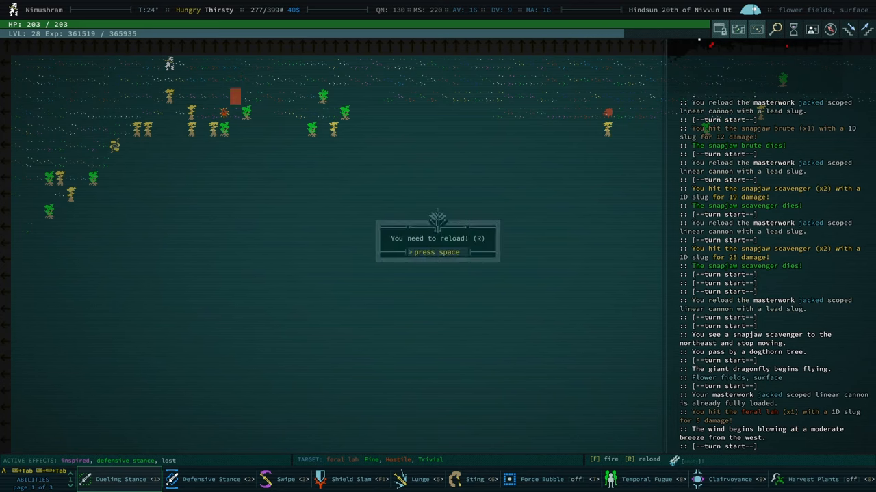
{"action": "key", "text": "space"}
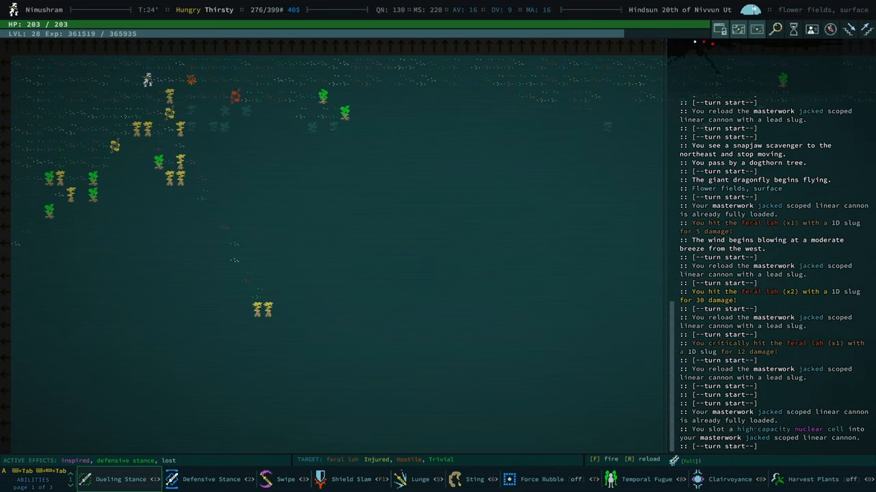
{"action": "key", "text": "f"}
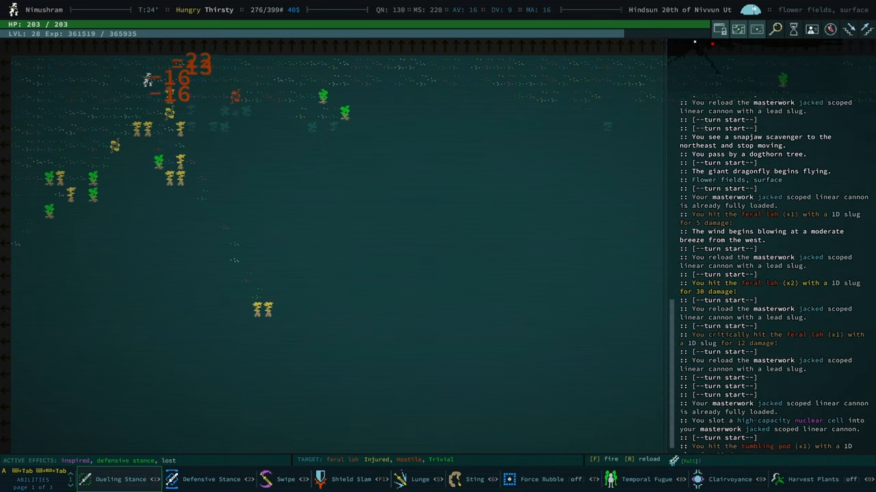
{"action": "key", "text": "f"}
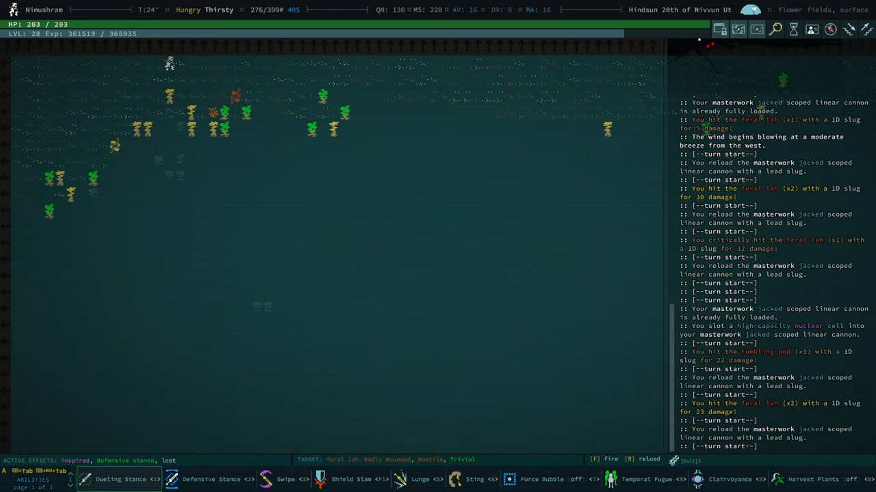
{"action": "key", "text": "r"}
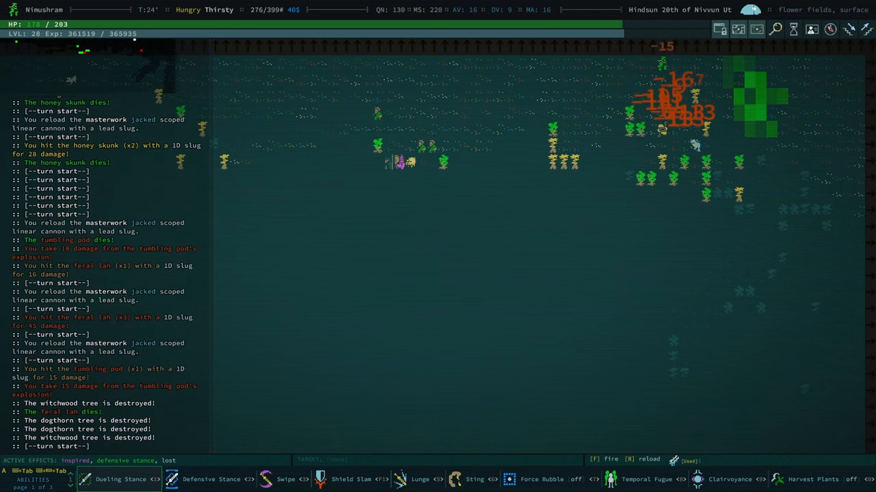
Step: Fire a slug at the tumbling pods to the east
{"action": "key", "text": "f"}
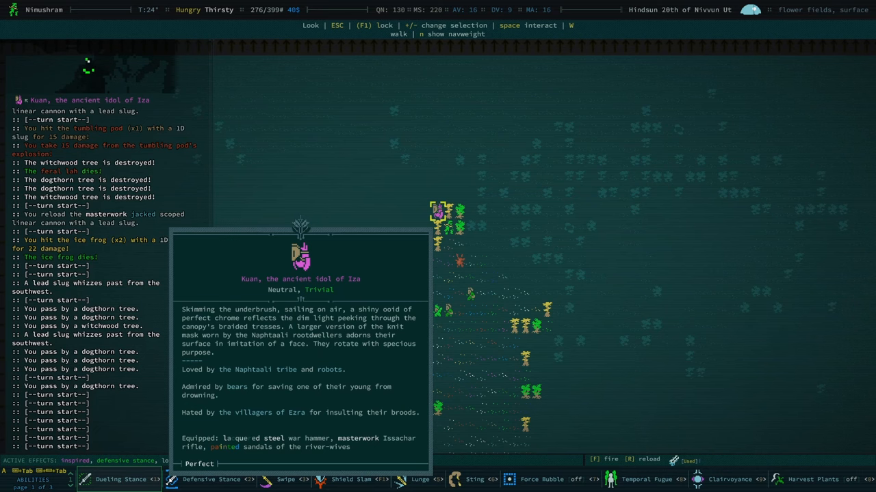
Step: Close Kuan's description and the faction reputation list before starting the water ritual
{"action": "key", "text": "Escape"}
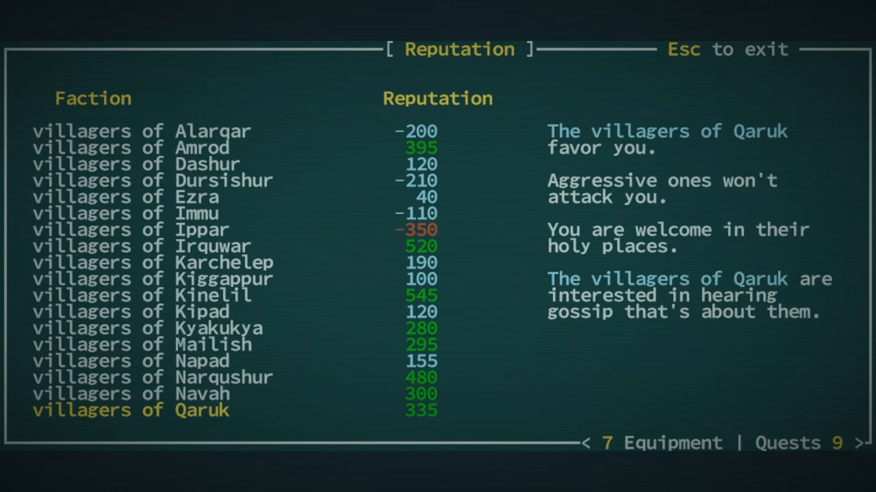
{"action": "key", "text": "Escape"}
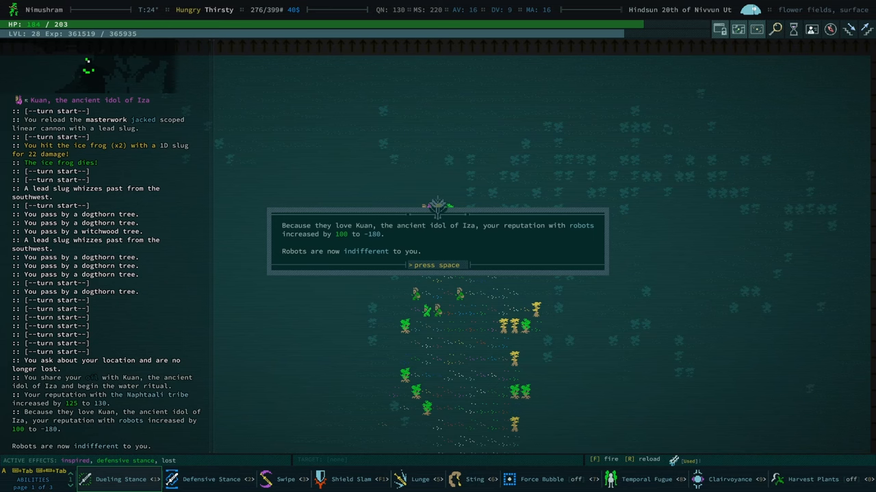
Step: Acknowledge the robots, bears and Ezra reputation changes and share a secret with Kuan
{"action": "key", "text": "space"}
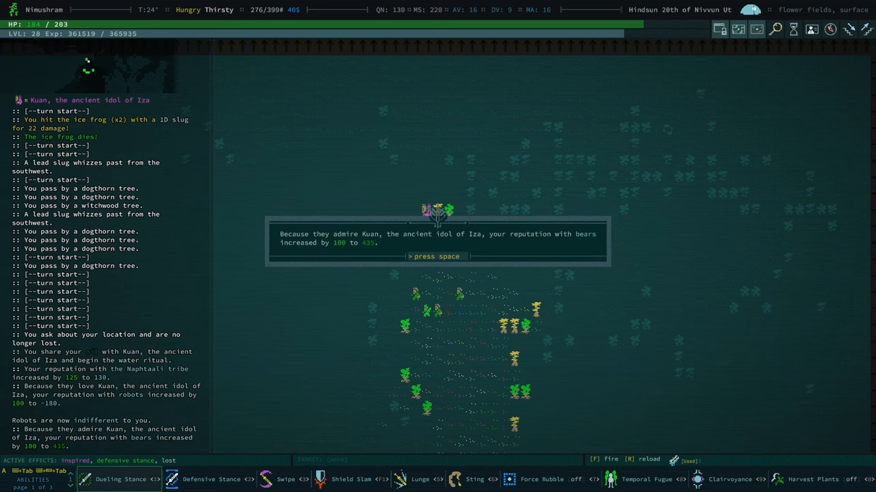
{"action": "key", "text": "space"}
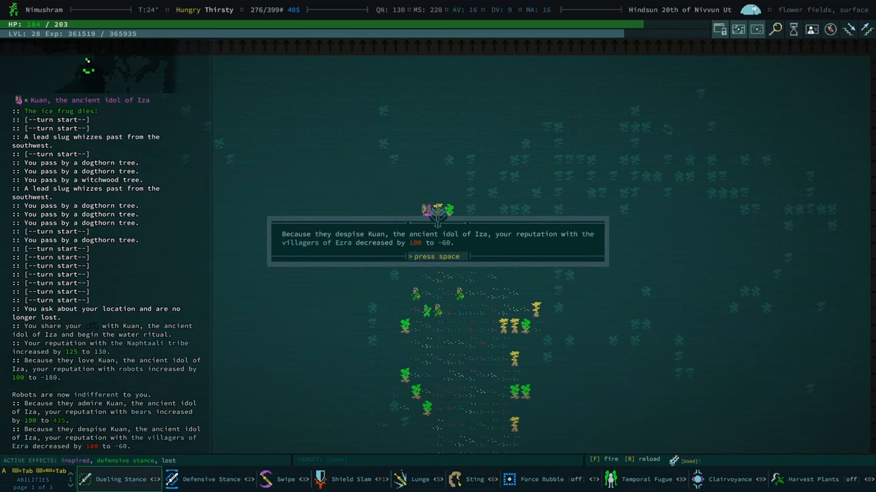
{"action": "key", "text": "space"}
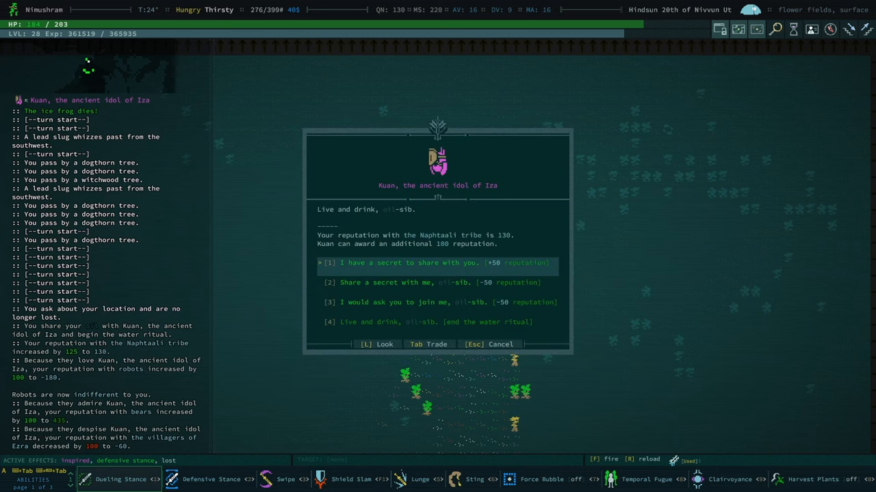
{"action": "left_click", "coordinate": [431, 263]}
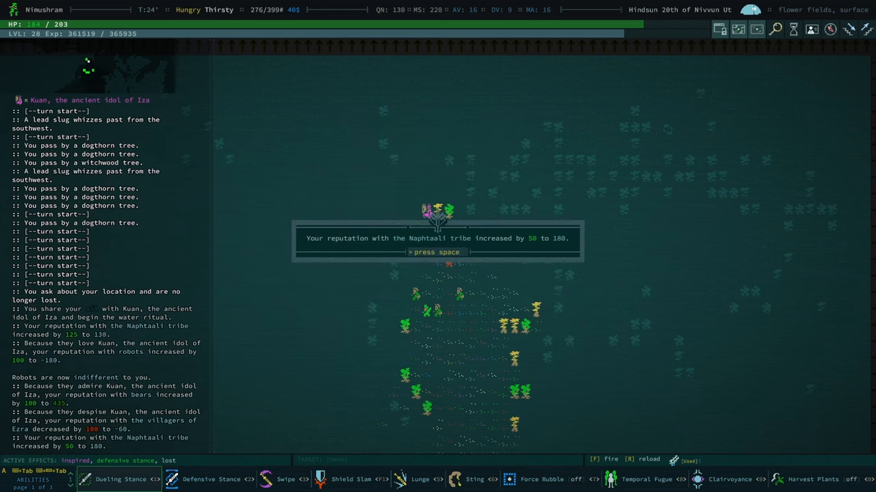
Step: Acknowledge the Naphtaali increases, end the ritual with Kuan and learn Rastar's location
{"action": "key", "text": "space"}
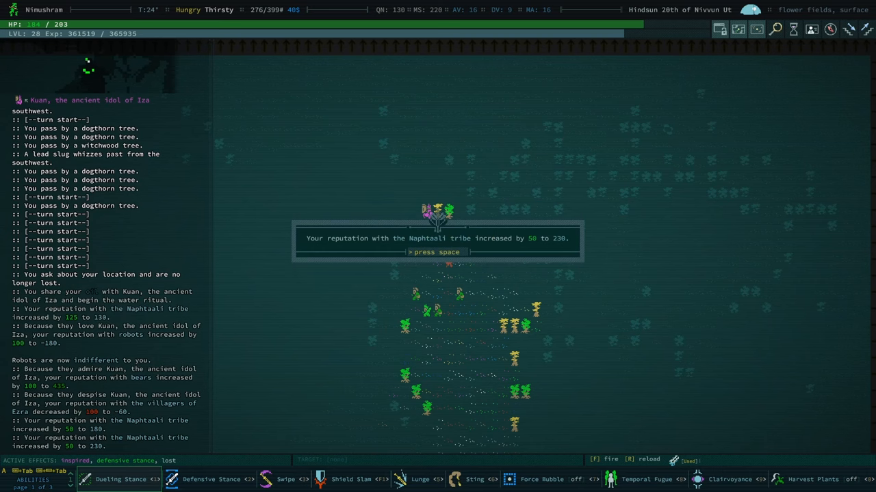
{"action": "key", "text": "space"}
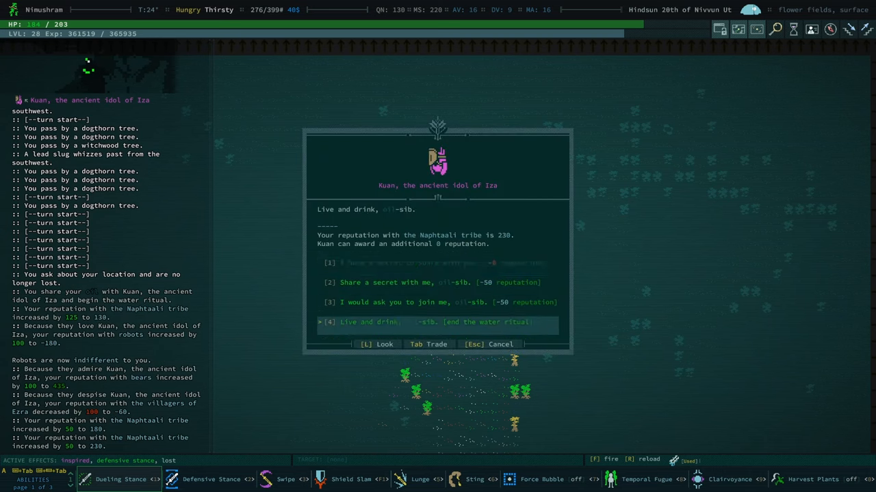
{"action": "key", "text": "Up"}
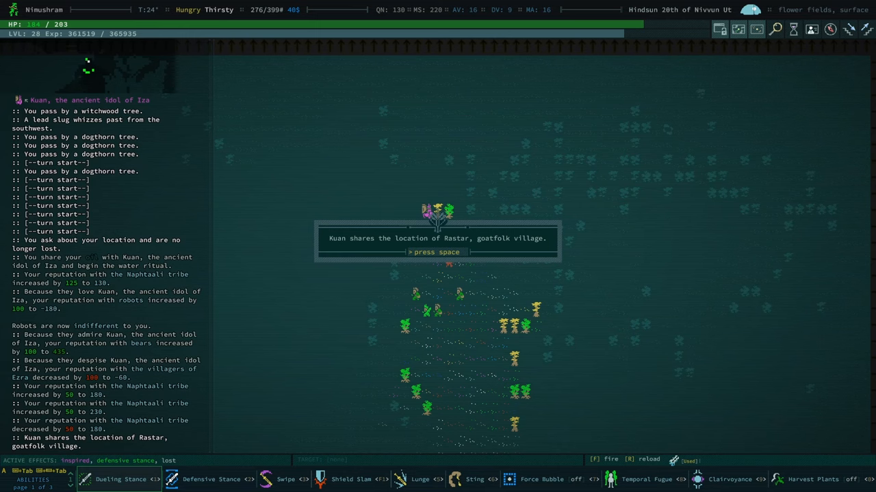
{"action": "key", "text": "space"}
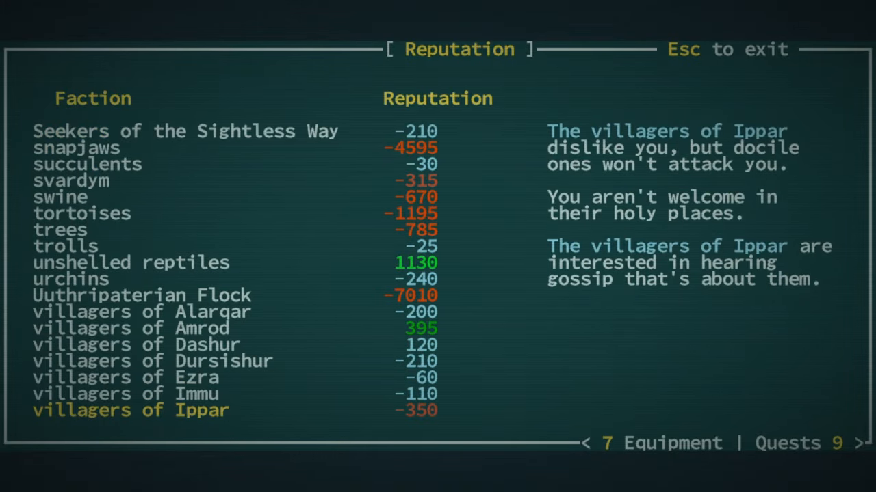
Step: Read how unshelled reptiles and tortoises regard the character, then leave the reputation list
{"action": "left_click", "coordinate": [132, 263]}
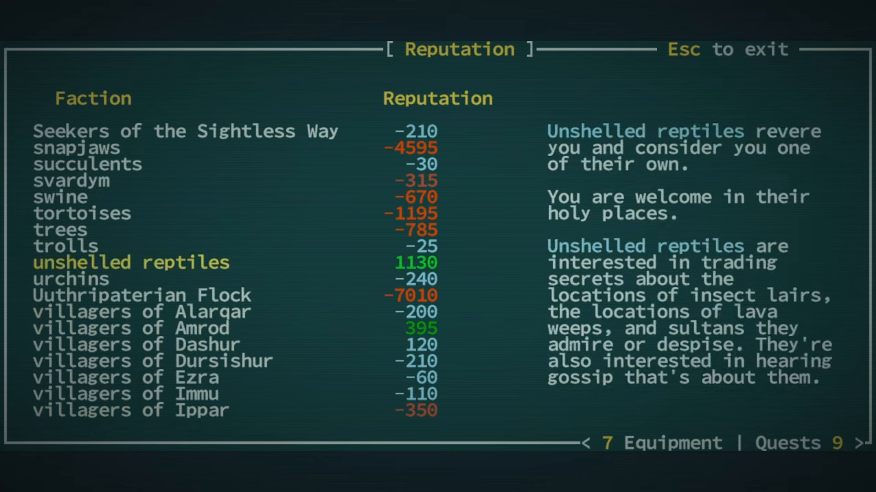
{"action": "left_click", "coordinate": [82, 213]}
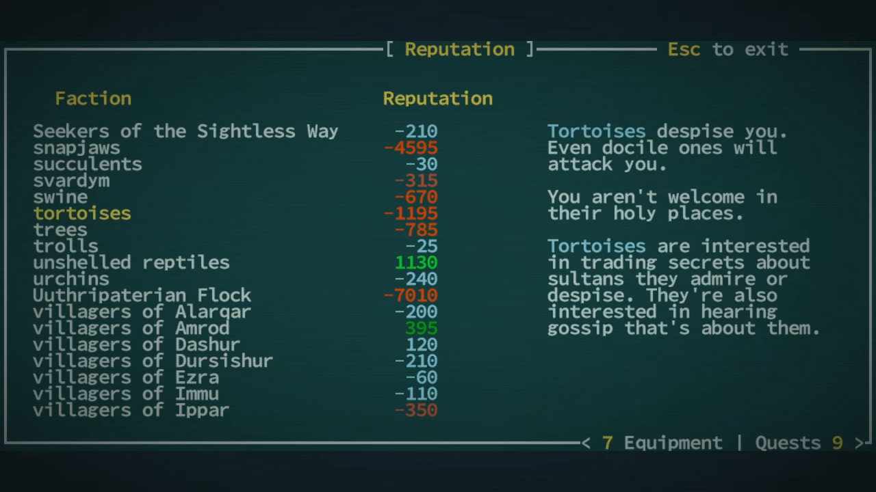
{"action": "key", "text": "Escape"}
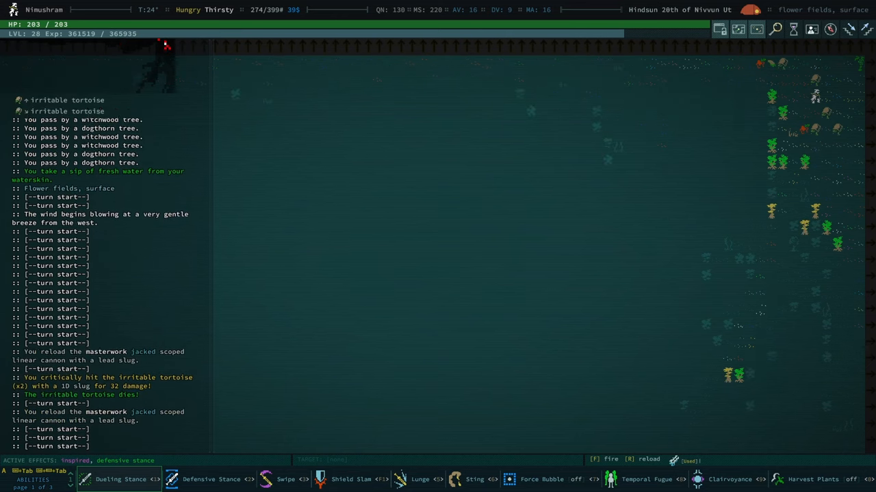
Step: Load the high-capacity nuclear cell into the linear cannon
{"action": "key", "text": "r"}
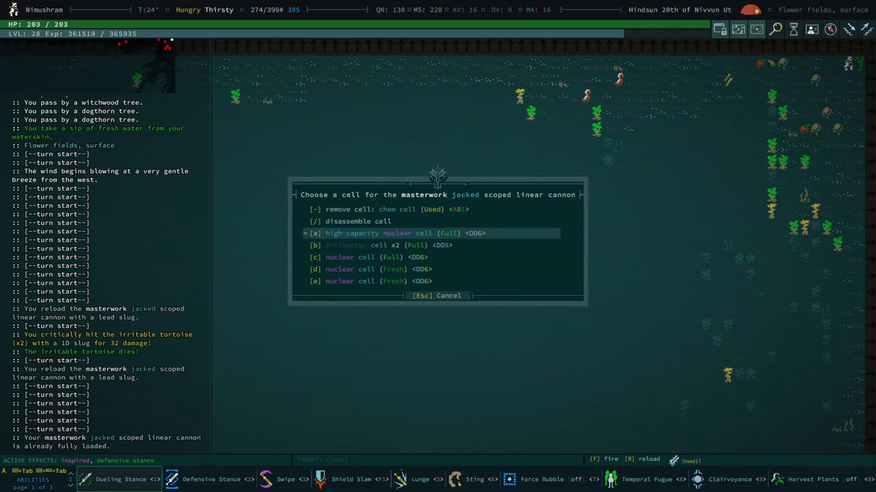
{"action": "left_click", "coordinate": [400, 233]}
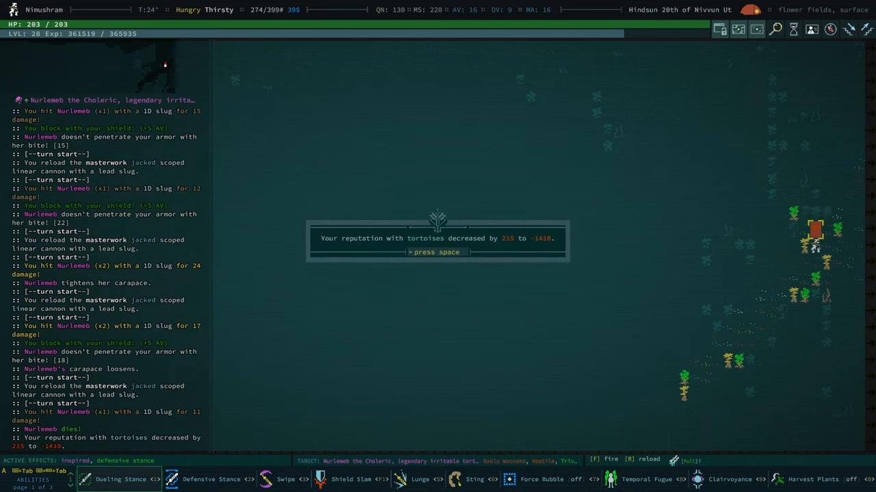
Step: Acknowledge the tortoise, Barathrumites and Farmers' Guild reputation notices after Nurlemeb's death
{"action": "key", "text": "space"}
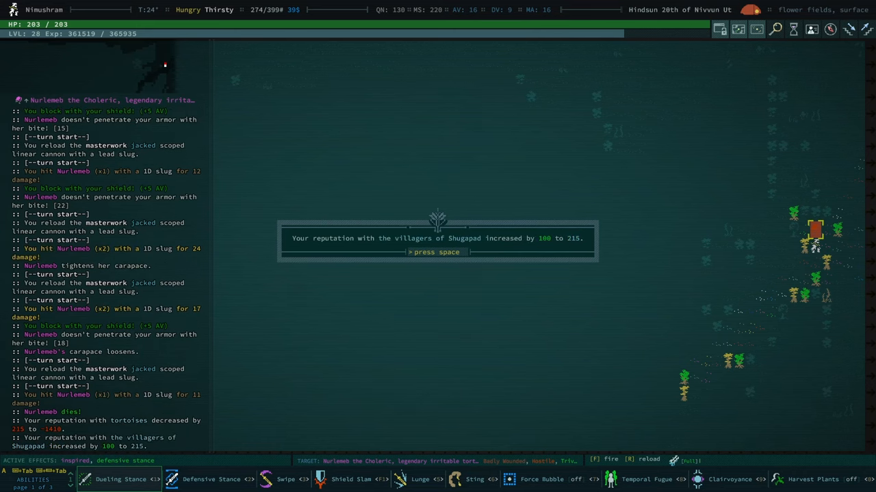
{"action": "key", "text": "space"}
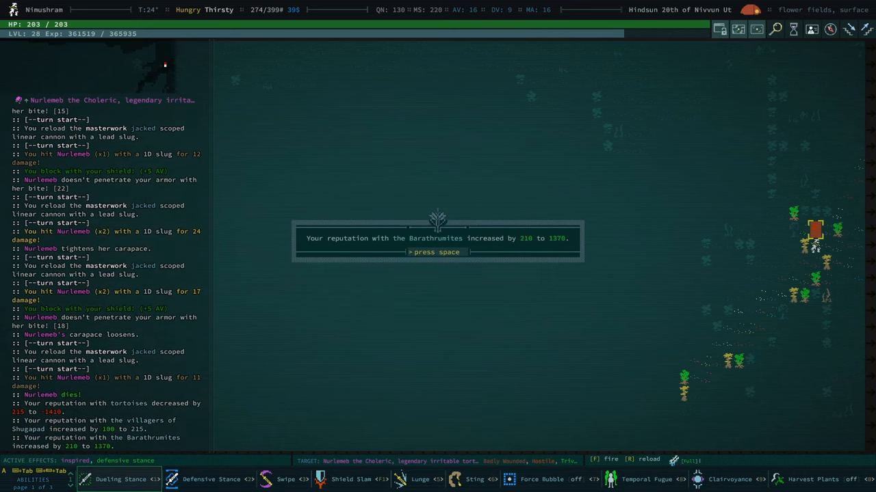
{"action": "key", "text": "space"}
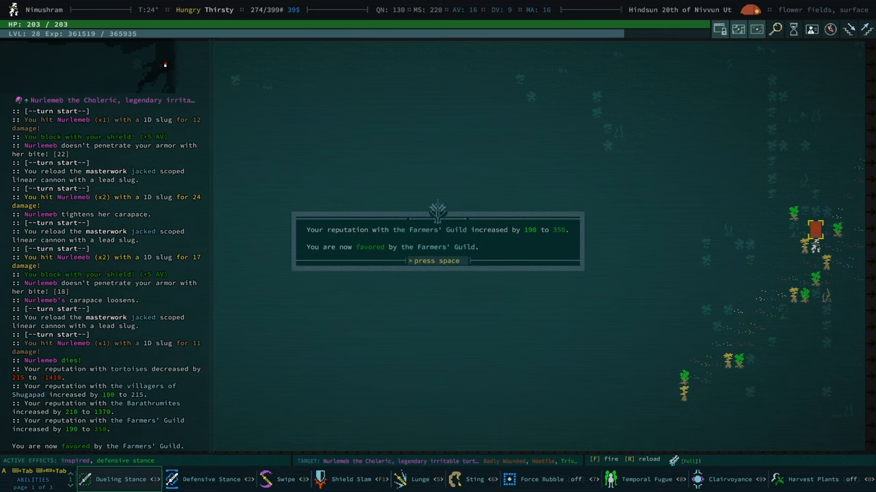
{"action": "key", "text": "space"}
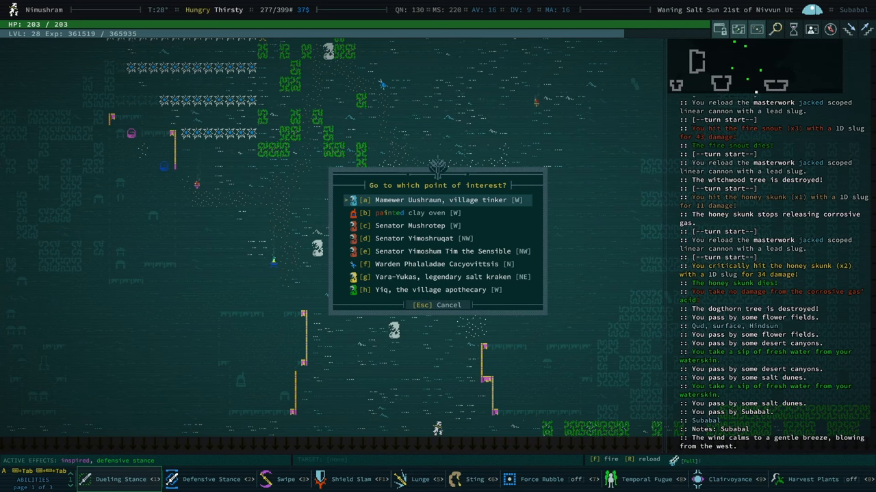
Step: Ask Senator Yimoshum Tim about a home for the slynth and confirm Subabal as a sanctuary option
{"action": "key", "text": "Escape"}
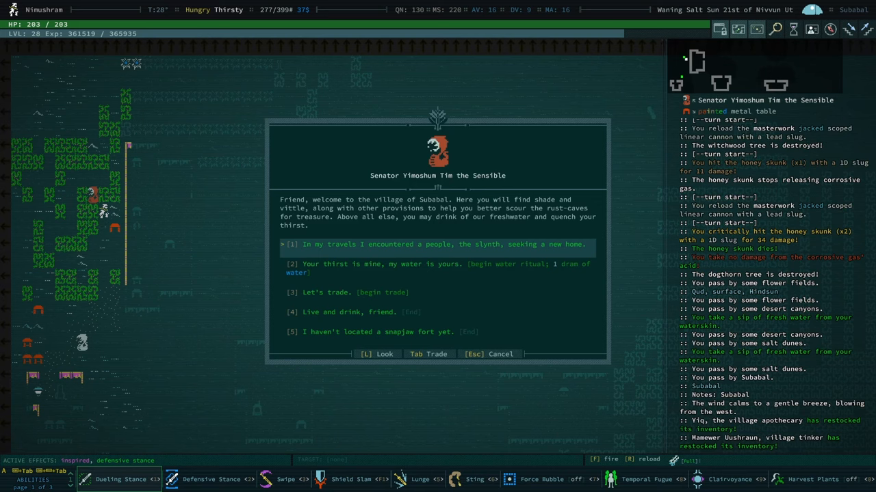
{"action": "left_click", "coordinate": [438, 244]}
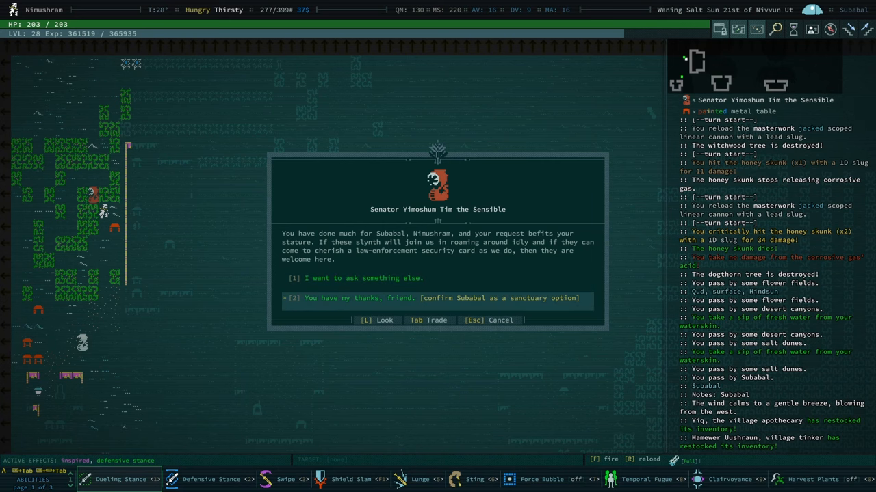
{"action": "left_click", "coordinate": [437, 298]}
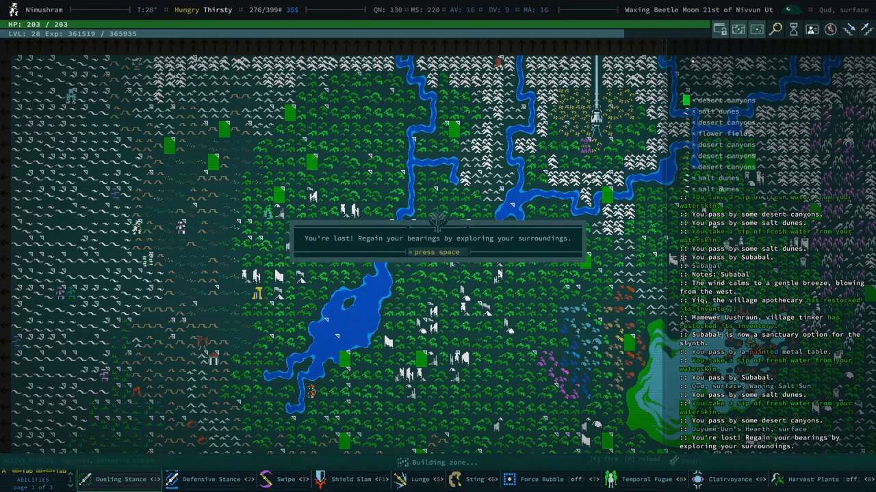
Step: Dismiss the lost notice and whip up a campfire meal to become sated
{"action": "key", "text": "space"}
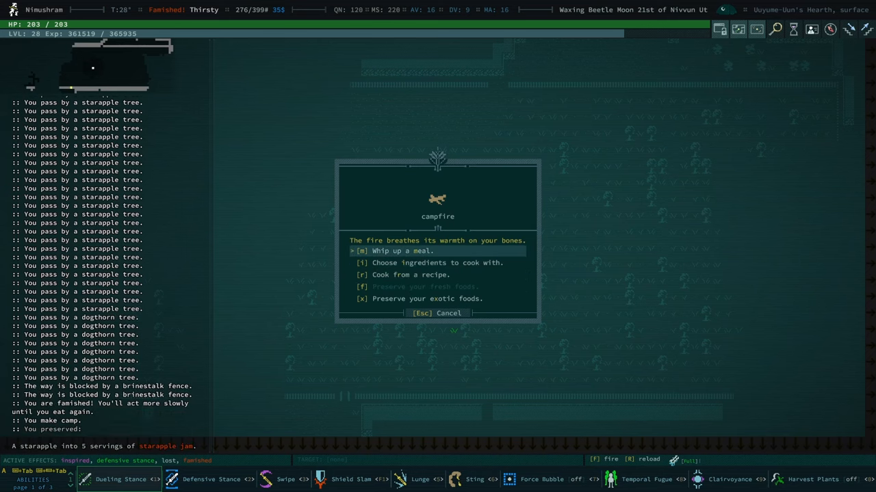
{"action": "left_click", "coordinate": [393, 252]}
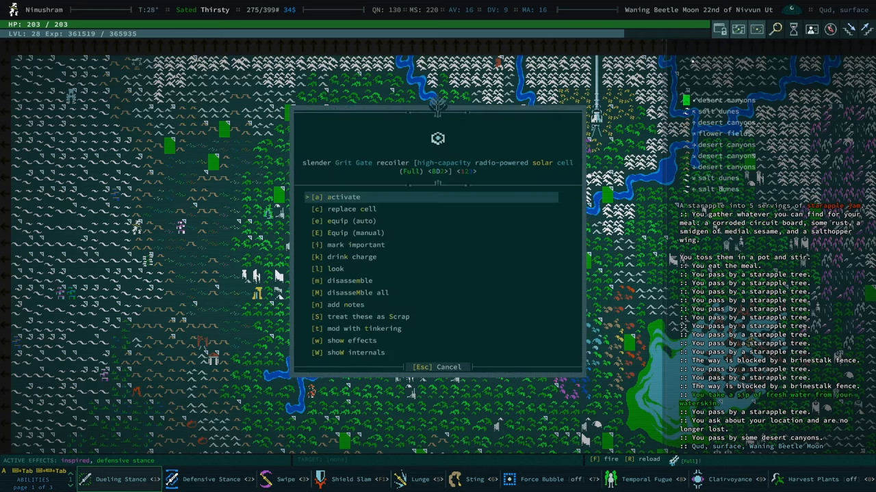
Step: Recoil to Grit Gate and have Otho confirm it as a slynth sanctuary, completing Consult Settlements
{"action": "left_click", "coordinate": [343, 197]}
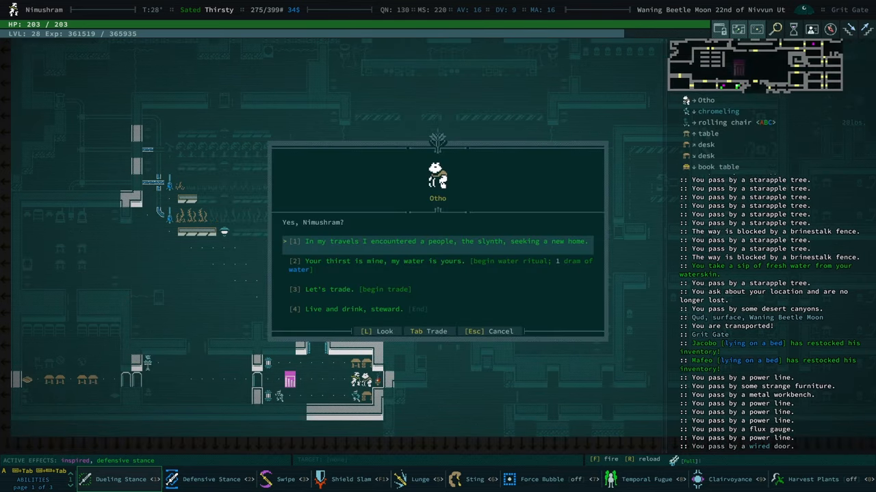
{"action": "key", "text": "Escape"}
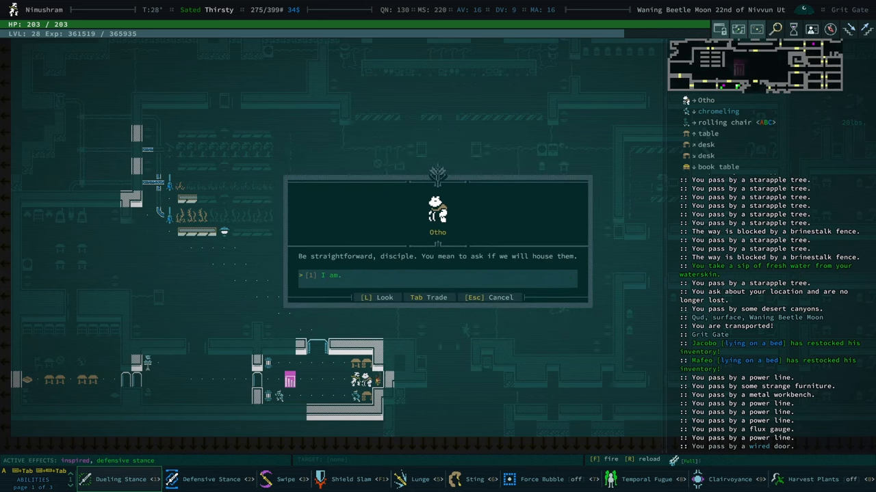
{"action": "left_click", "coordinate": [321, 275]}
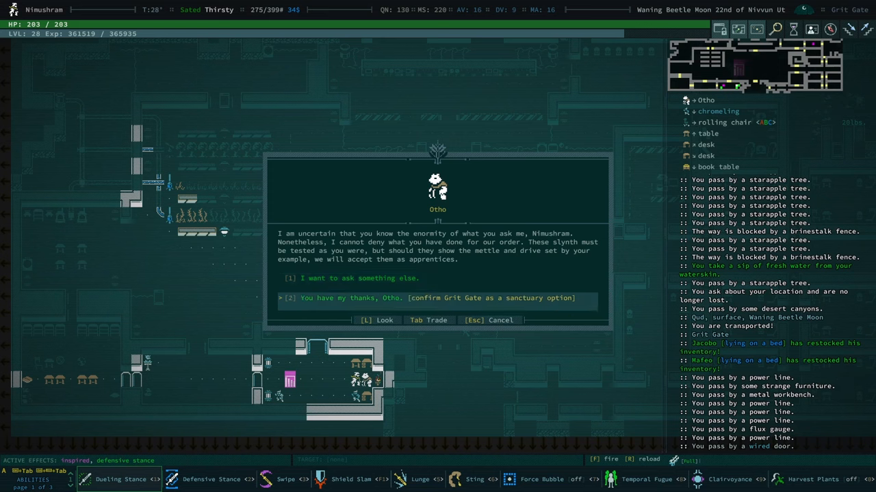
{"action": "left_click", "coordinate": [427, 298]}
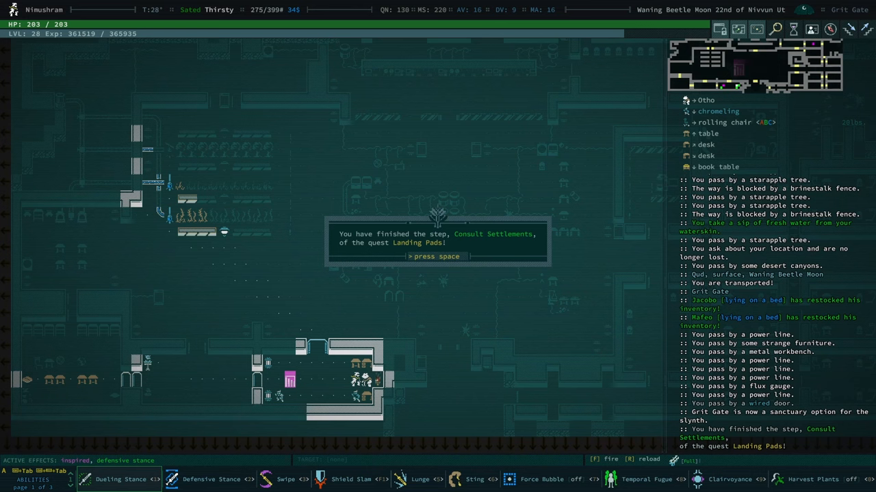
{"action": "key", "text": "space"}
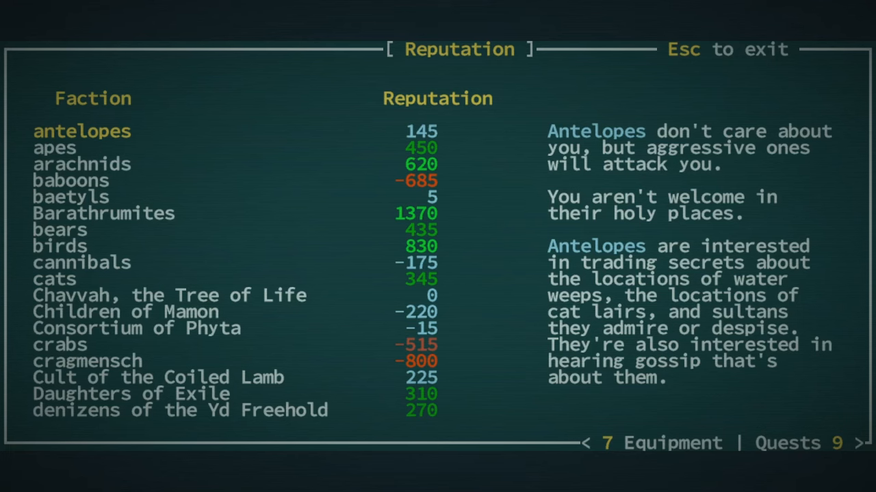
Step: Read faction reputation details including the Mechanimists, then leave the list for the Six Day Stilt
{"action": "left_click", "coordinate": [71, 180]}
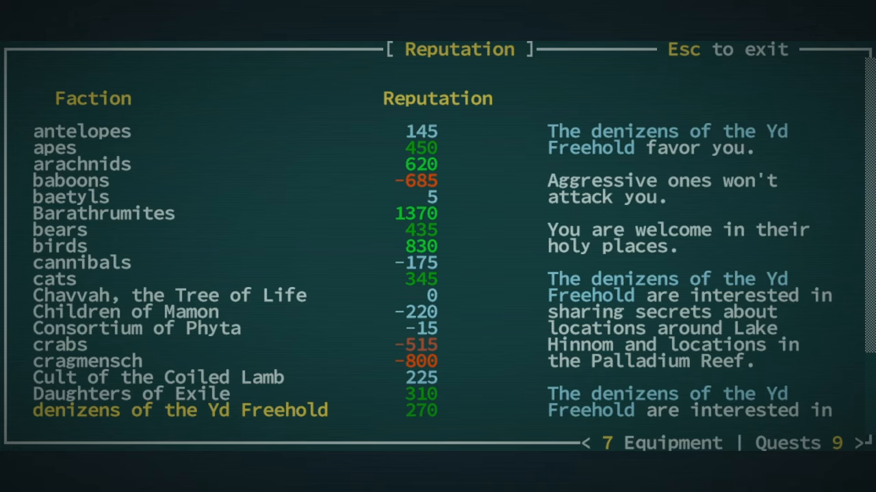
{"action": "scroll", "scroll_direction": "down", "scroll_amount": 3}
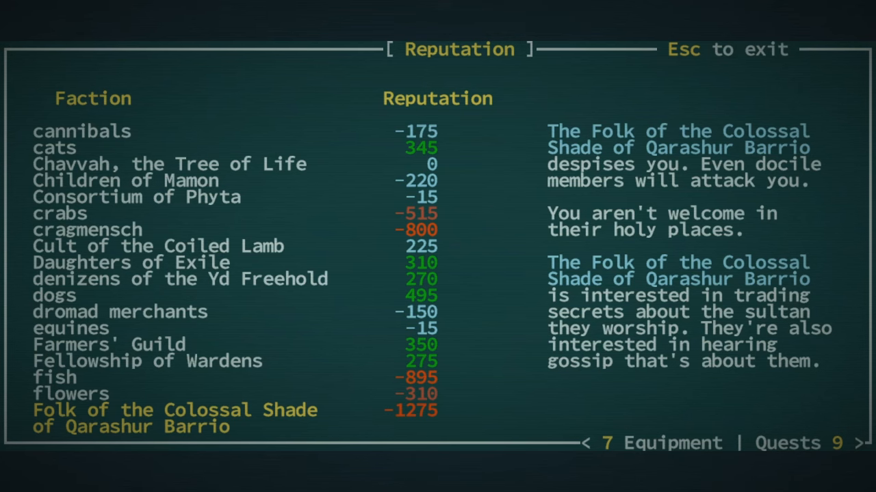
{"action": "scroll", "scroll_direction": "down", "scroll_amount": 3}
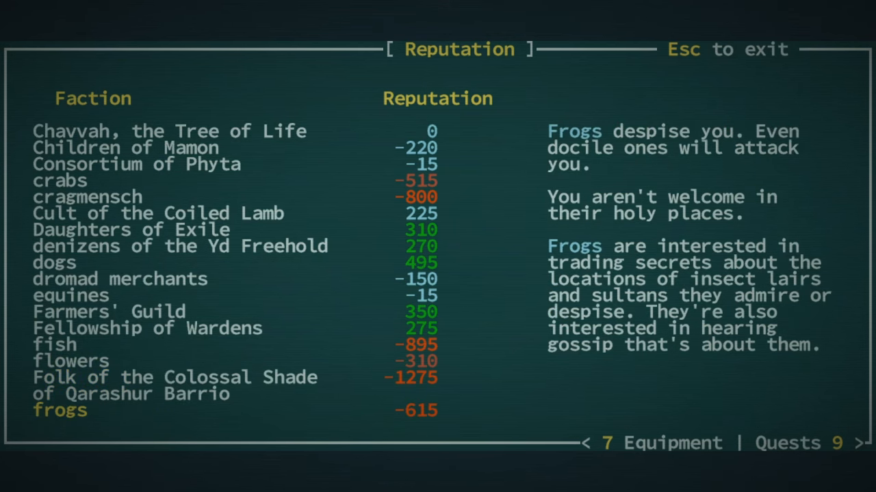
{"action": "scroll", "scroll_direction": "down", "scroll_amount": 3}
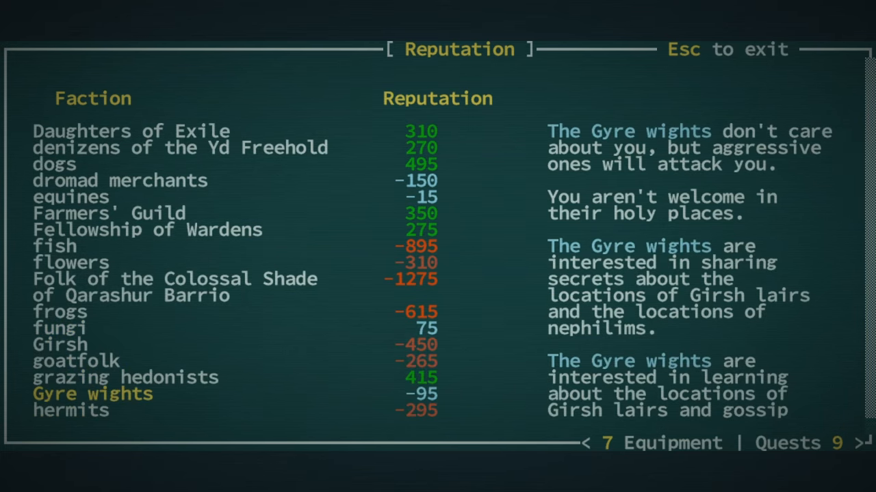
{"action": "left_click", "coordinate": [72, 411]}
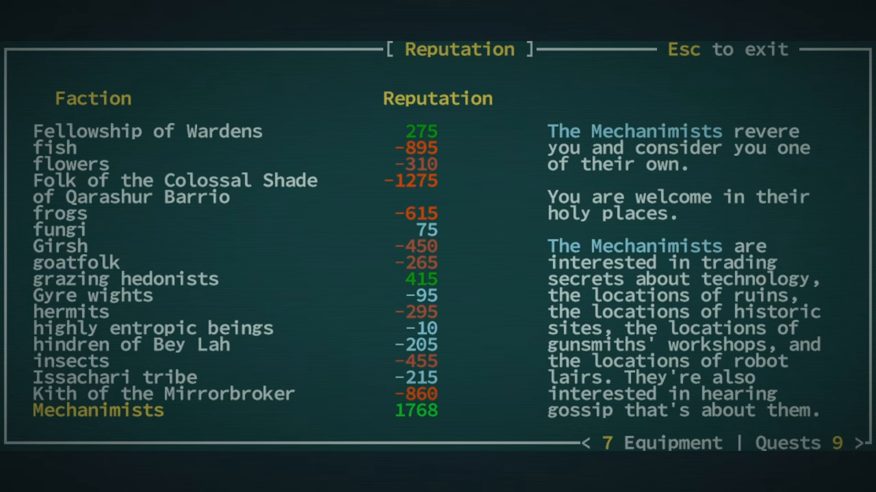
{"action": "key", "text": "Escape"}
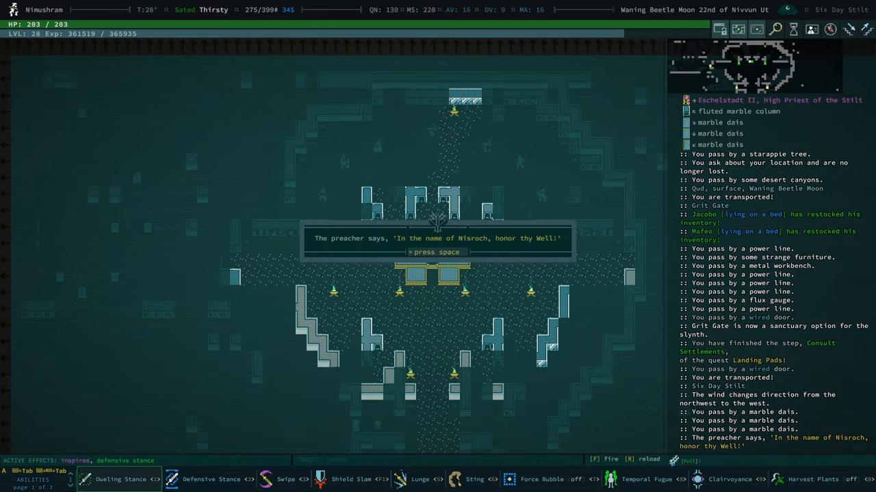
Step: Dismiss the preacher's message and end conversations with High Priest Eschelstadt II and Tszappur
{"action": "key", "text": "space"}
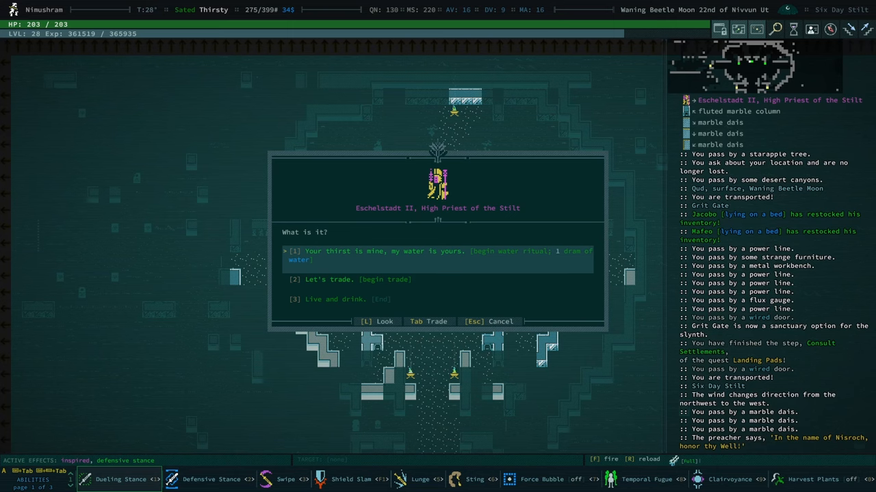
{"action": "key", "text": "Escape"}
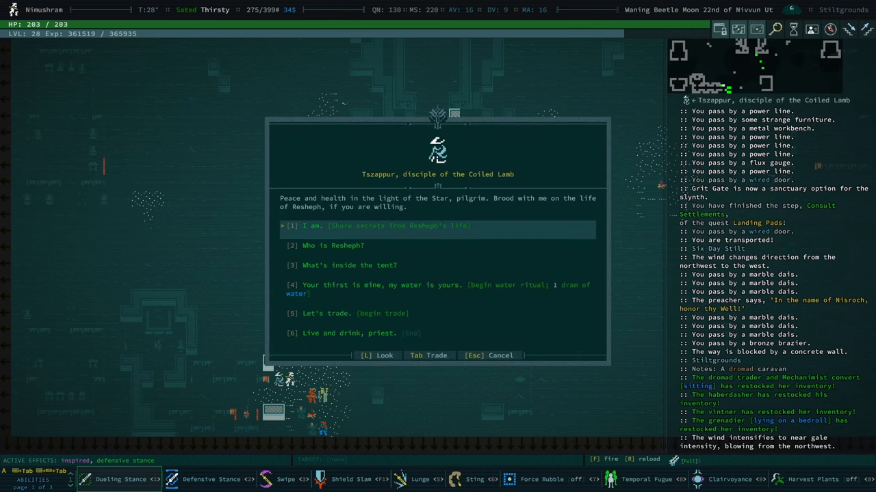
{"action": "key", "text": "Escape"}
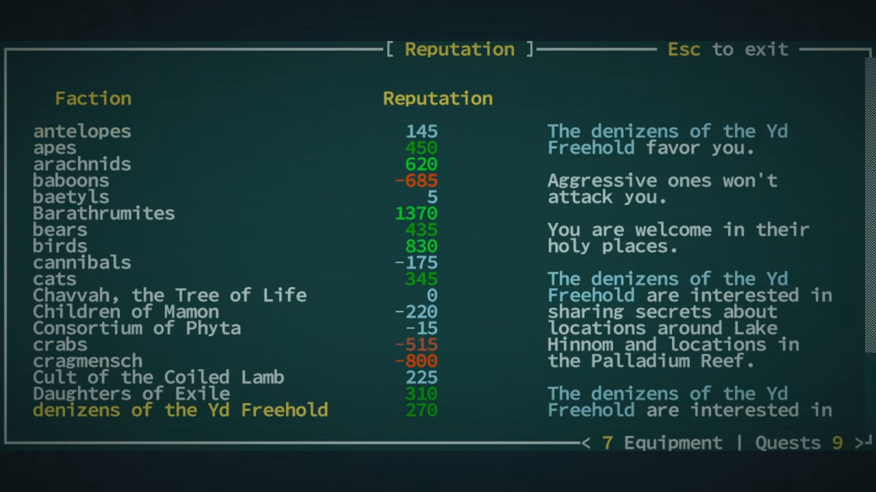
{"action": "scroll", "scroll_direction": "down", "scroll_amount": 3}
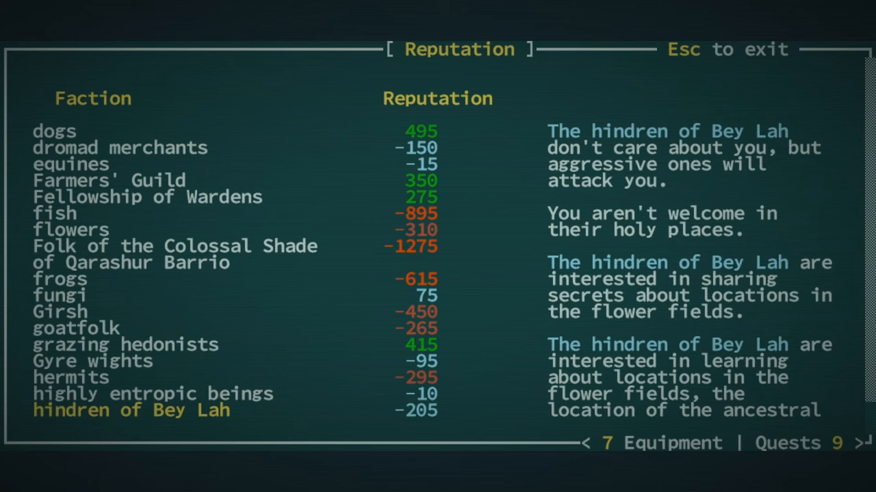
{"action": "scroll", "scroll_direction": "down", "scroll_amount": 3}
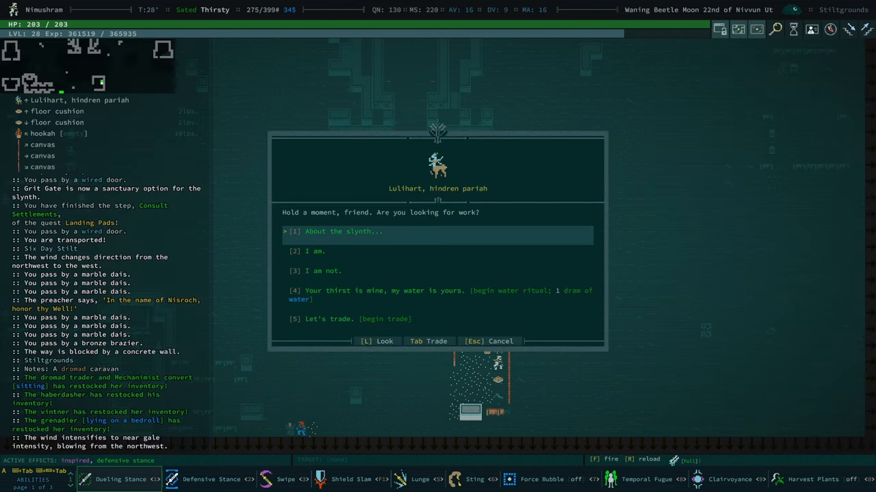
Step: Leave the conversation with the hindren pariah Lulthart
{"action": "left_click", "coordinate": [319, 252]}
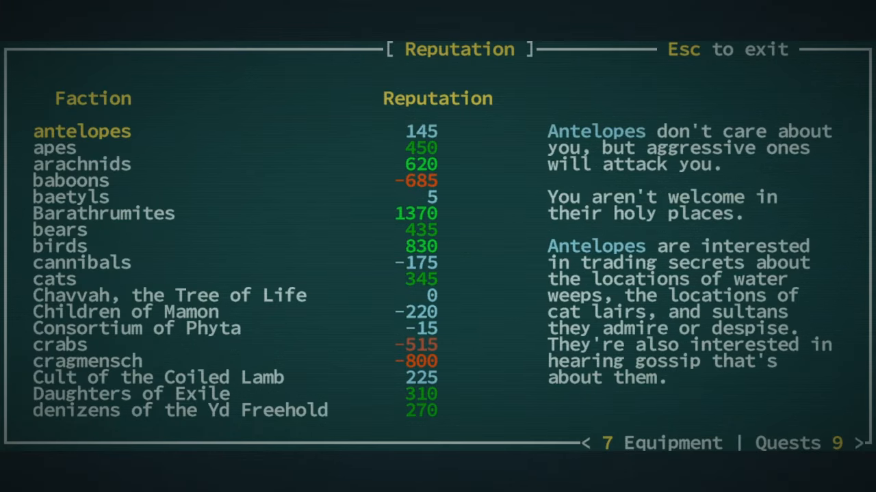
{"action": "scroll", "scroll_direction": "down", "scroll_amount": 3}
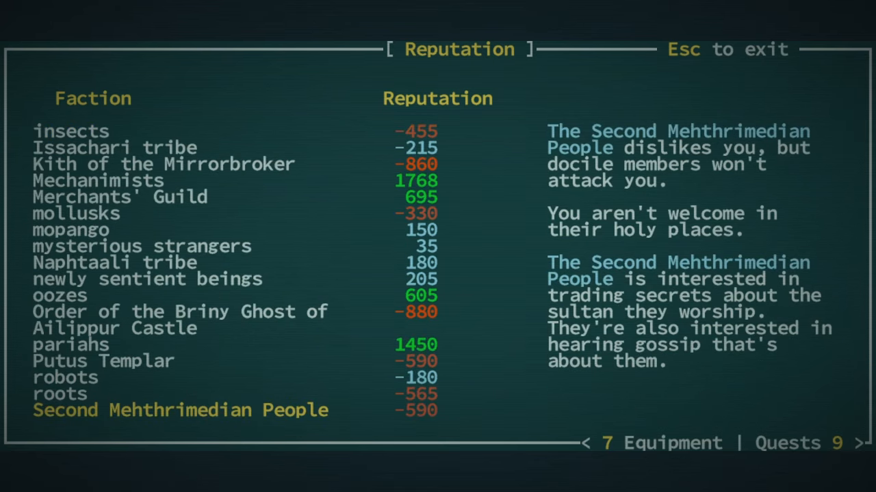
{"action": "scroll", "scroll_direction": "down", "scroll_amount": 3}
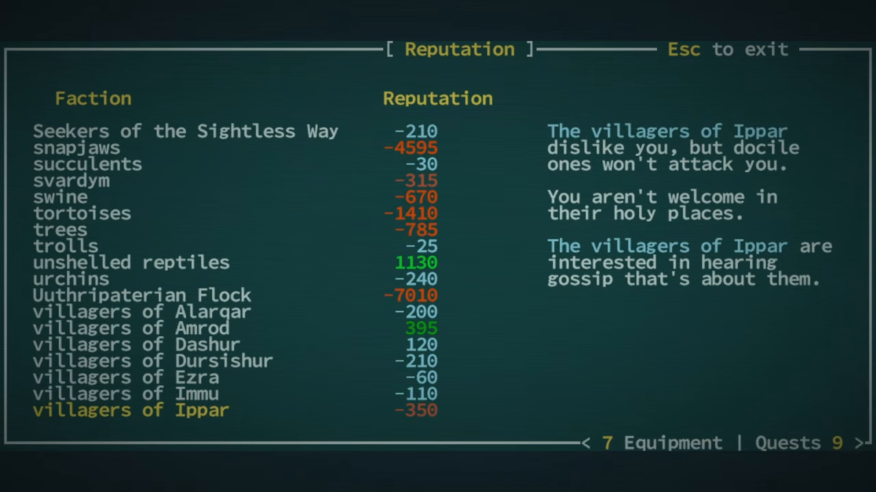
{"action": "scroll", "scroll_direction": "down", "scroll_amount": 3}
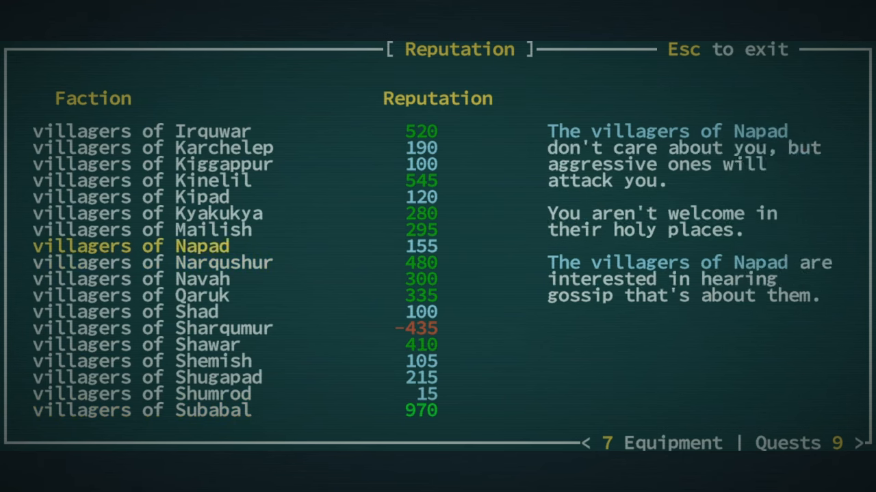
{"action": "left_click", "coordinate": [197, 312]}
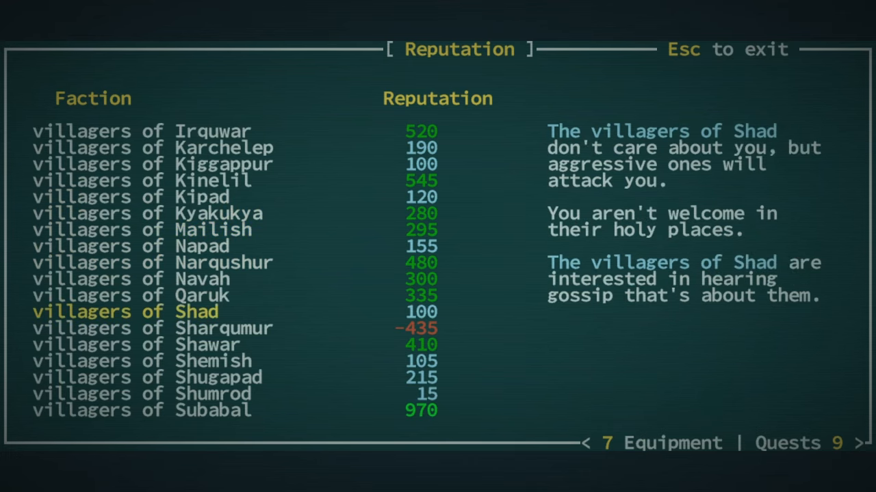
{"action": "scroll", "scroll_direction": "down", "scroll_amount": 3}
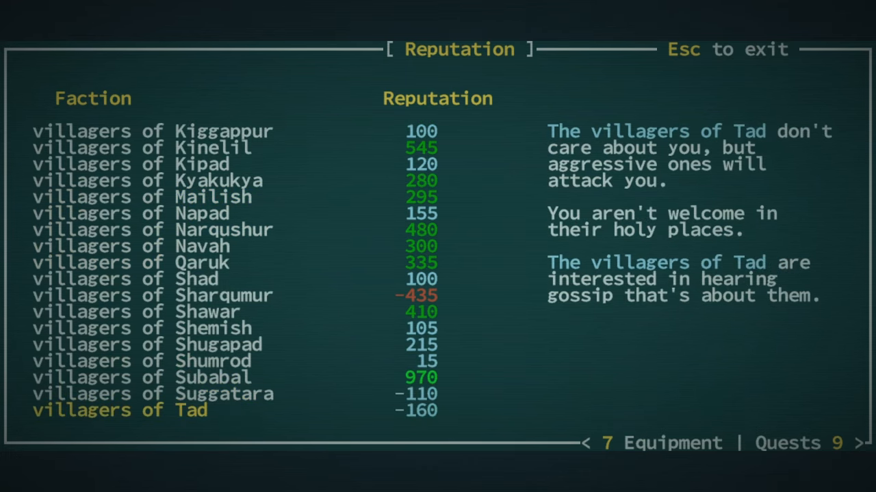
{"action": "scroll", "scroll_direction": "down", "scroll_amount": 3}
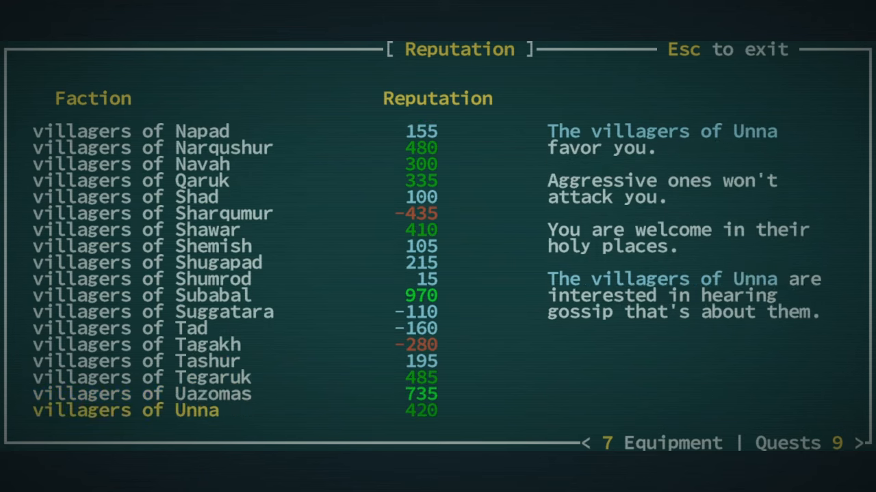
{"action": "scroll", "scroll_direction": "down", "scroll_amount": 3}
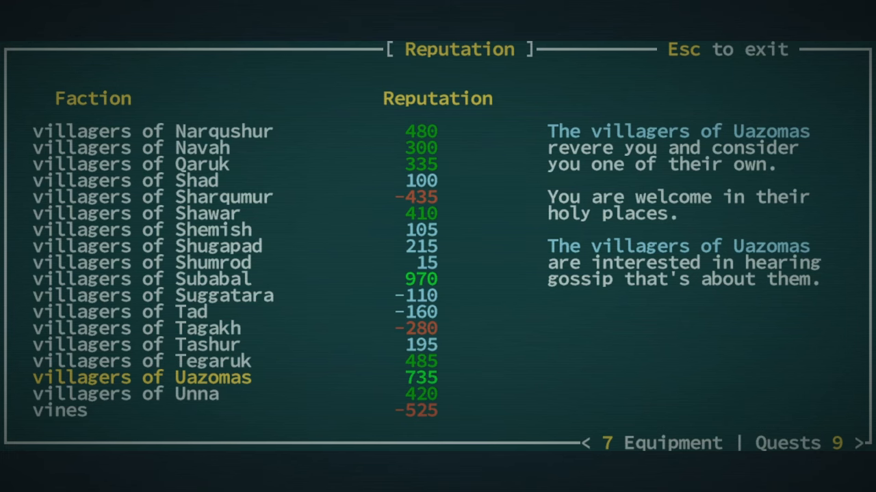
{"action": "scroll", "scroll_direction": "down", "scroll_amount": 3}
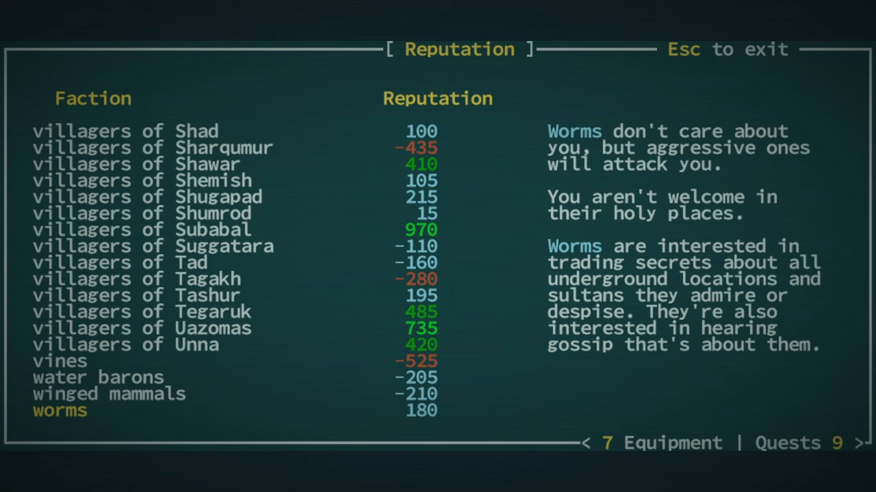
{"action": "left_click", "coordinate": [98, 378]}
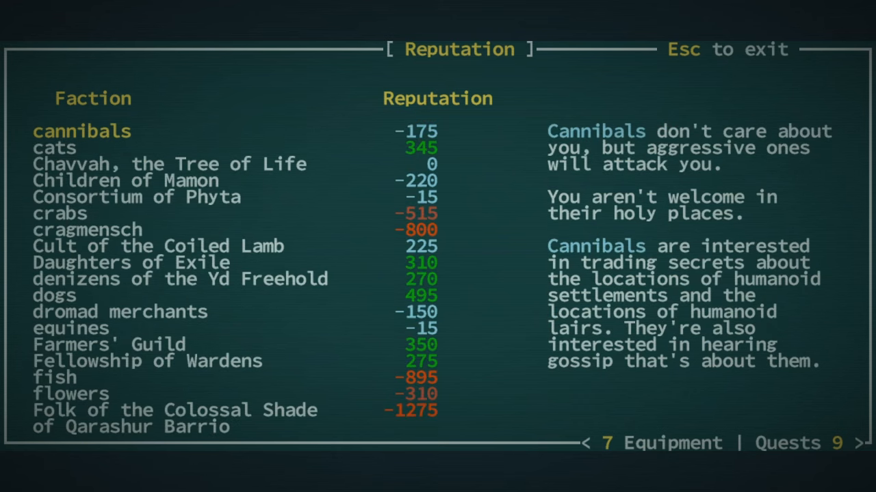
{"action": "left_click", "coordinate": [126, 181]}
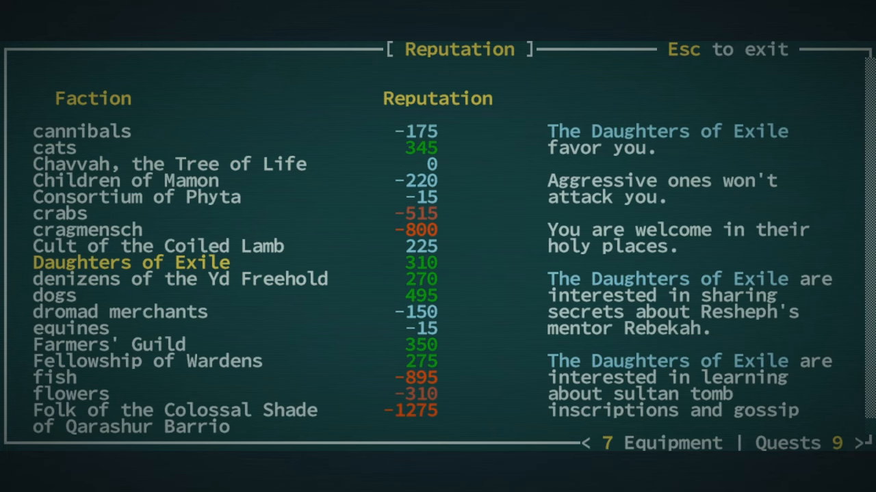
{"action": "key", "text": "Escape"}
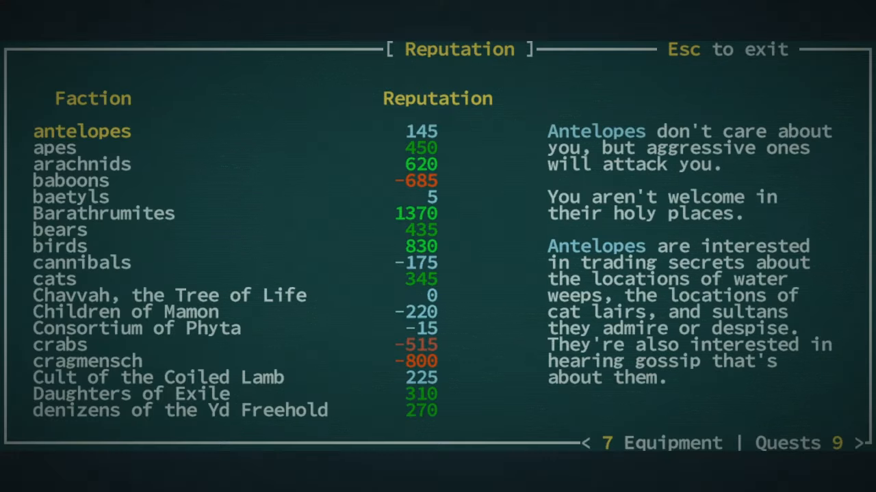
{"action": "scroll", "scroll_direction": "down", "scroll_amount": 3}
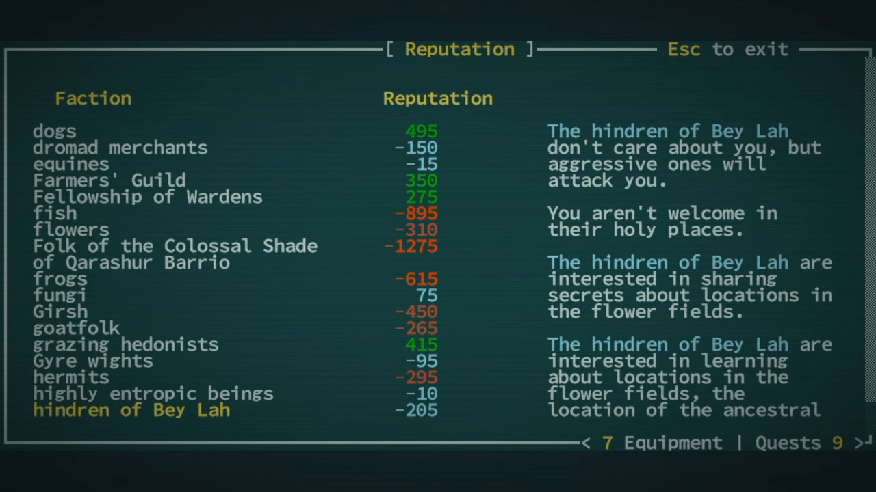
{"action": "scroll", "scroll_direction": "down", "scroll_amount": 3}
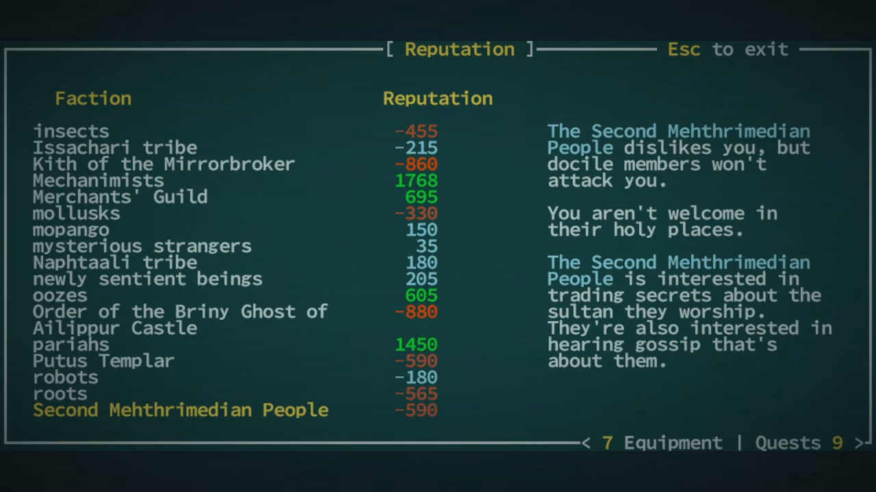
{"action": "left_click", "coordinate": [60, 296]}
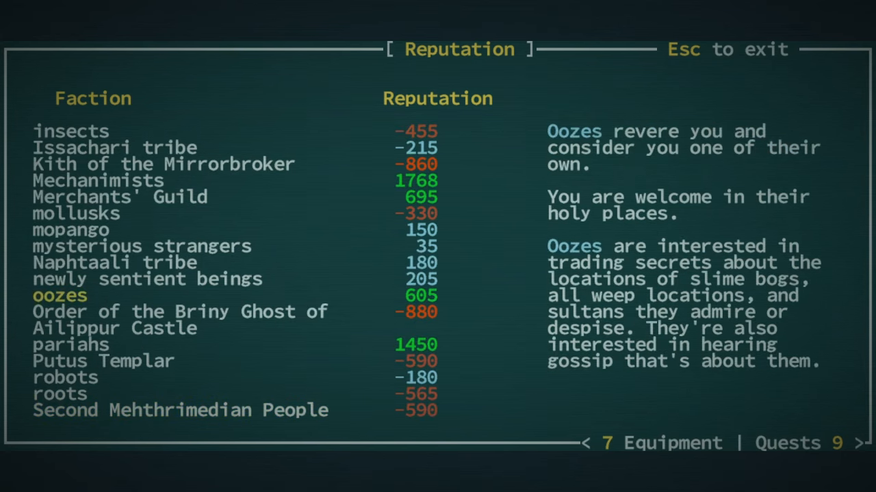
{"action": "left_click", "coordinate": [71, 230]}
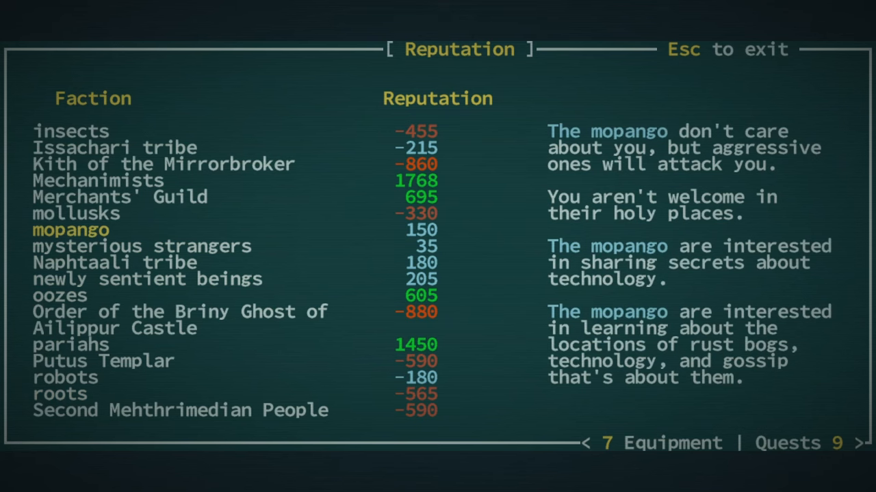
{"action": "key", "text": "Escape"}
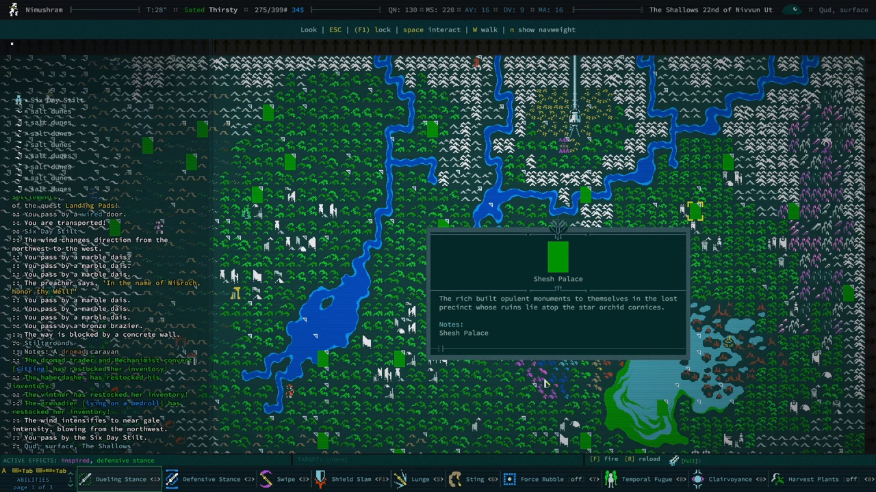
{"action": "mouse_move", "coordinate": [546, 383]}
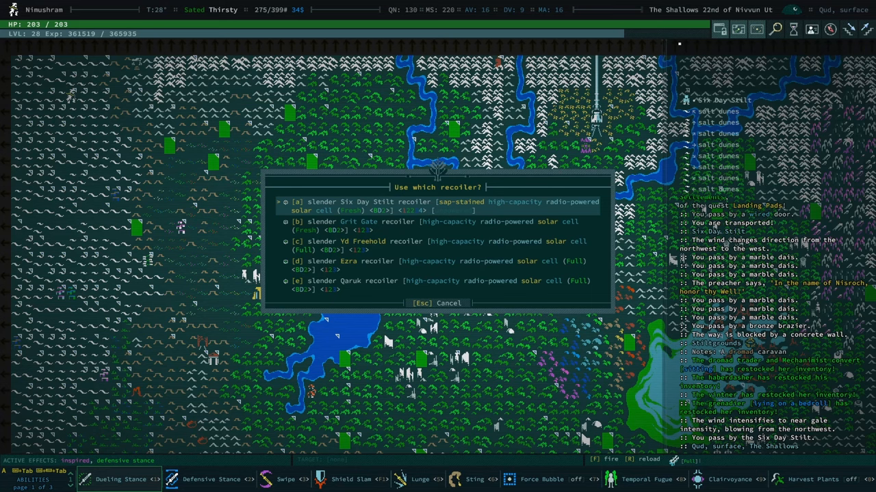
Step: Choose a recoiler to teleport to Yd Freehold and acknowledge the transport and lost messages
{"action": "key", "text": "down"}
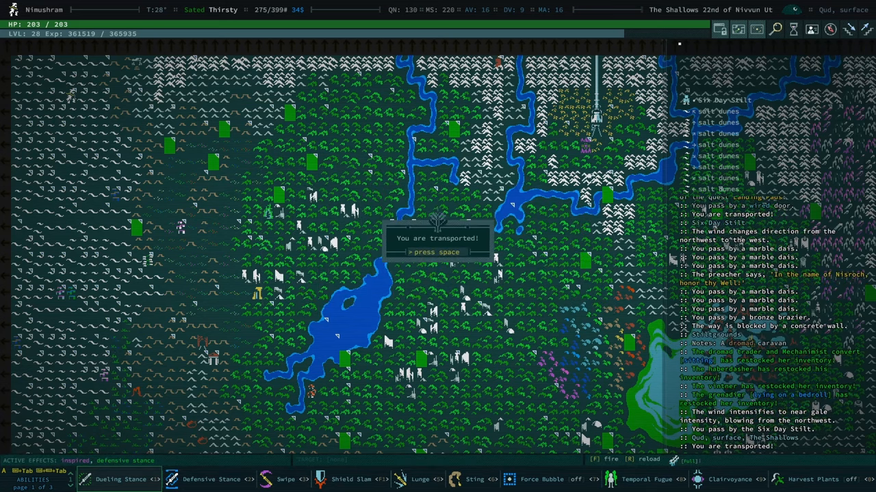
{"action": "key", "text": "space"}
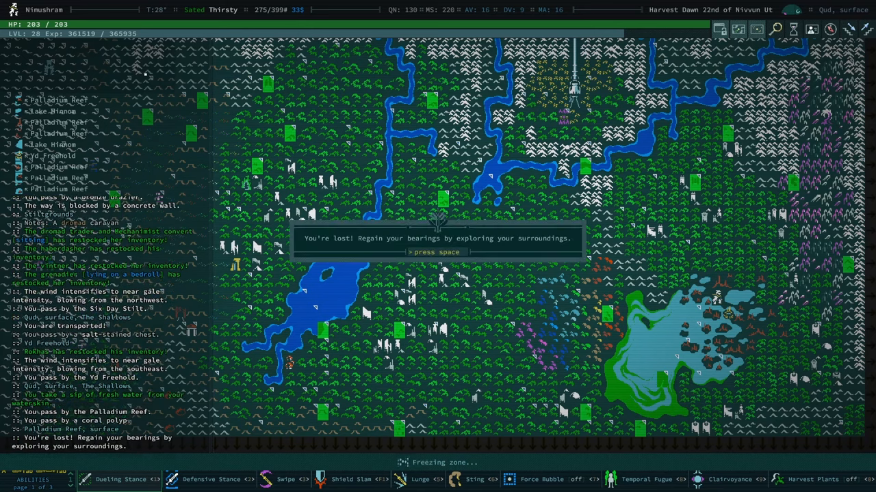
{"action": "key", "text": "space"}
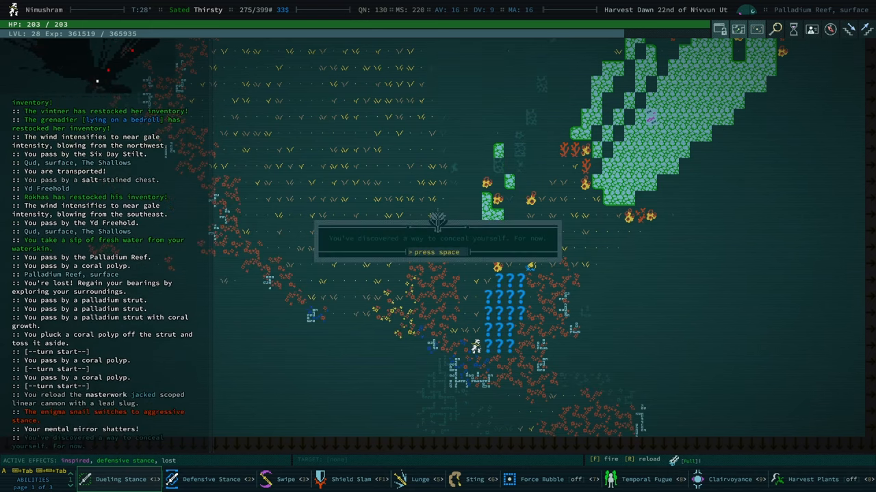
Step: Fire the linear cannon at the svardym scrounge and dismiss the nothing-to-take message
{"action": "key", "text": "space"}
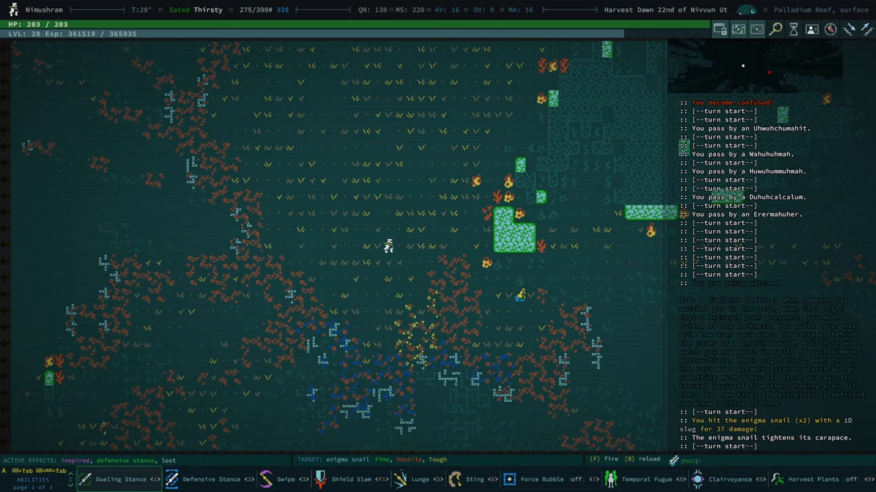
{"action": "key", "text": "f"}
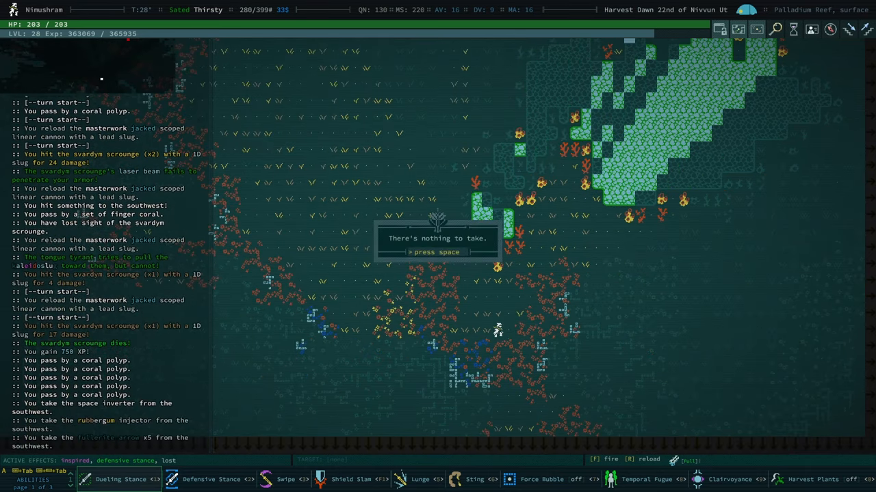
{"action": "key", "text": "space"}
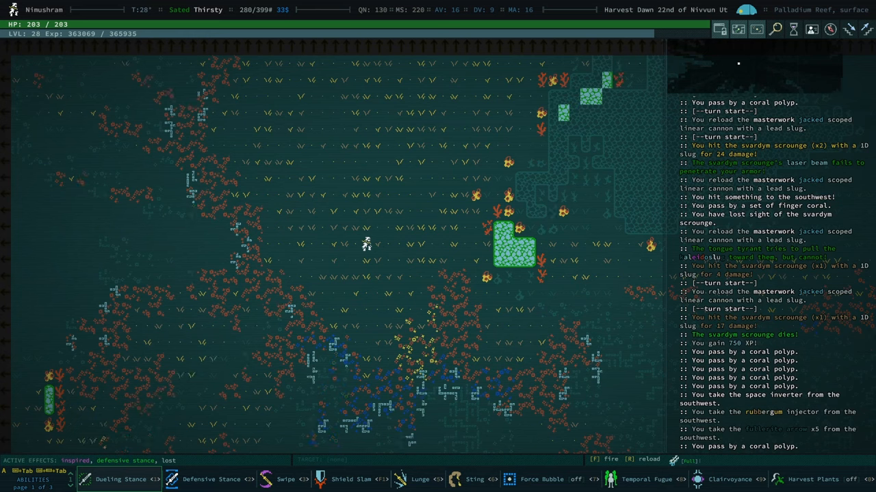
{"action": "mouse_move", "coordinate": [662, 312]}
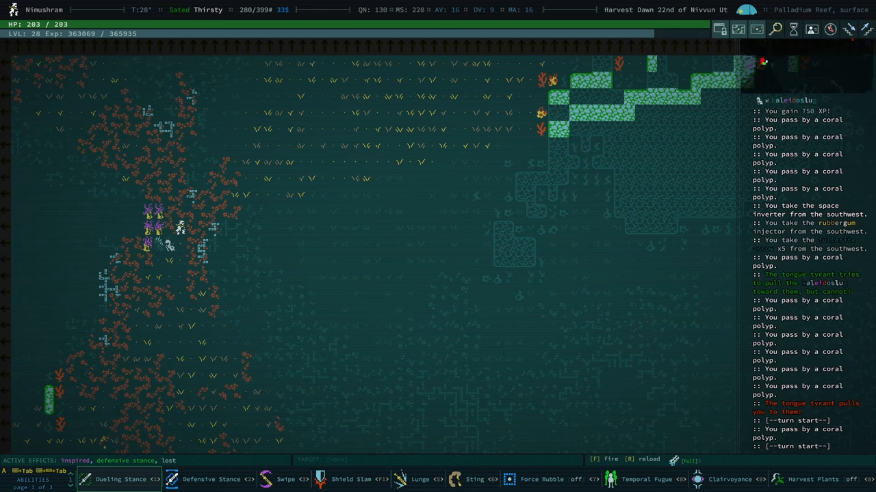
Step: Target the tongue tyrant behind its forcefield and dismiss the discovery message
{"action": "left_click", "coordinate": [539, 478]}
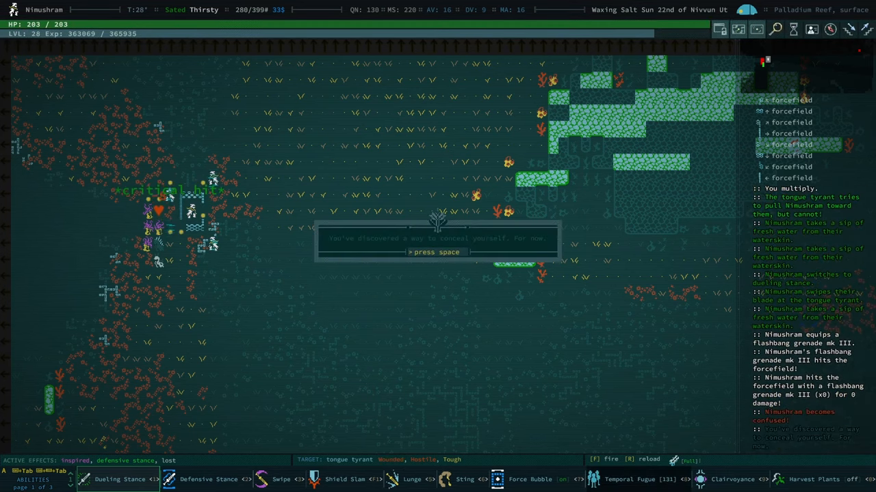
{"action": "key", "text": "space"}
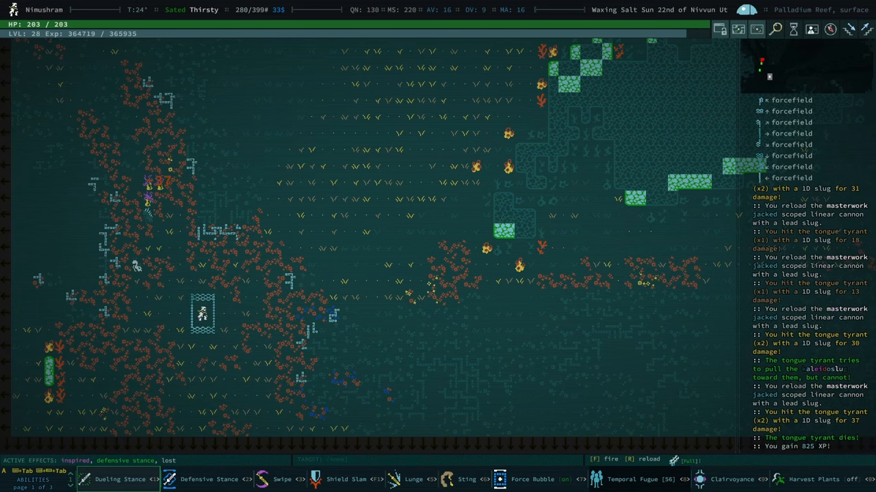
Step: Fire at enemies while crossing Palladium Reef toward level 29
{"action": "key", "text": "f"}
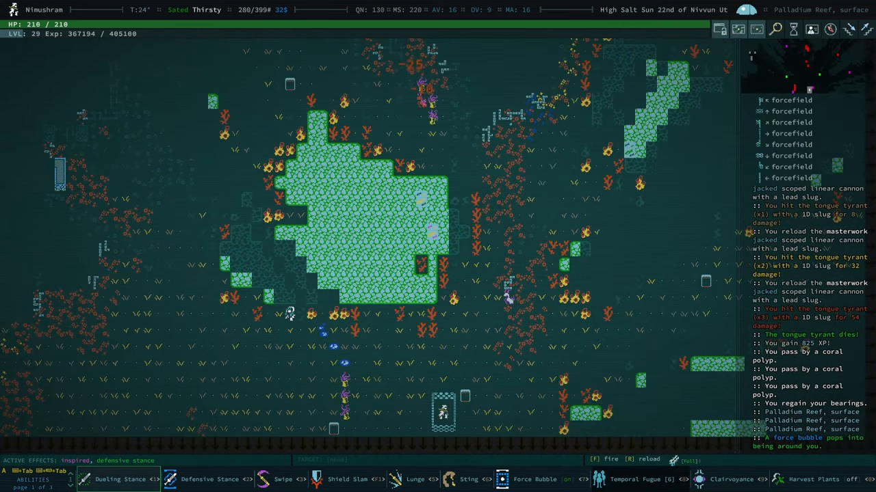
Step: Walk east to the container holding the chem cells and solar cell
{"action": "key", "text": "l"}
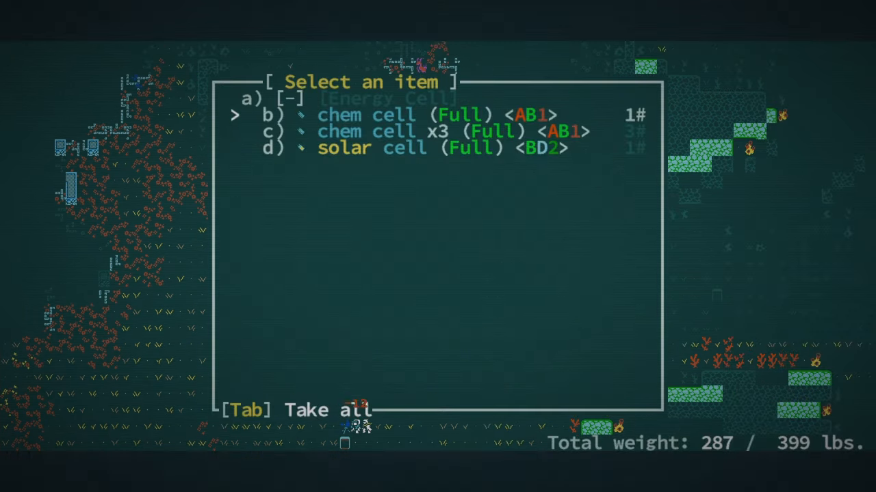
Step: Take the single full chem cell, then grab the remaining cells from the container
{"action": "key", "text": "b"}
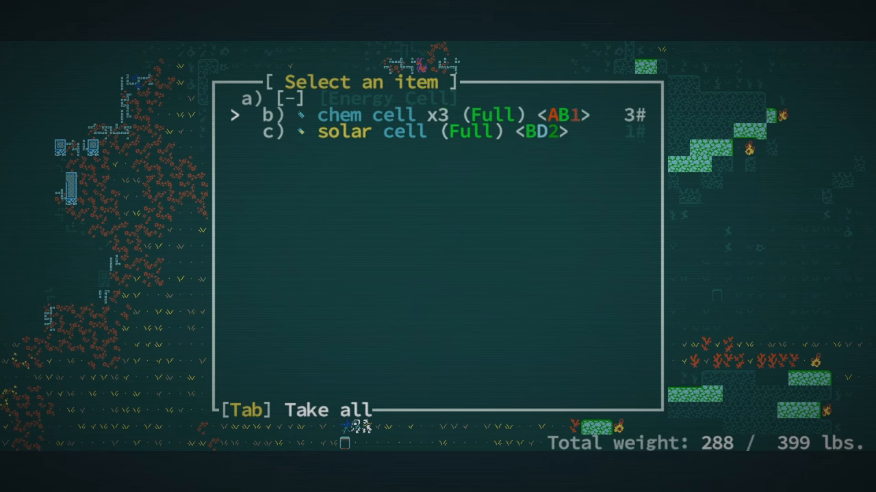
{"action": "key", "text": "Tab"}
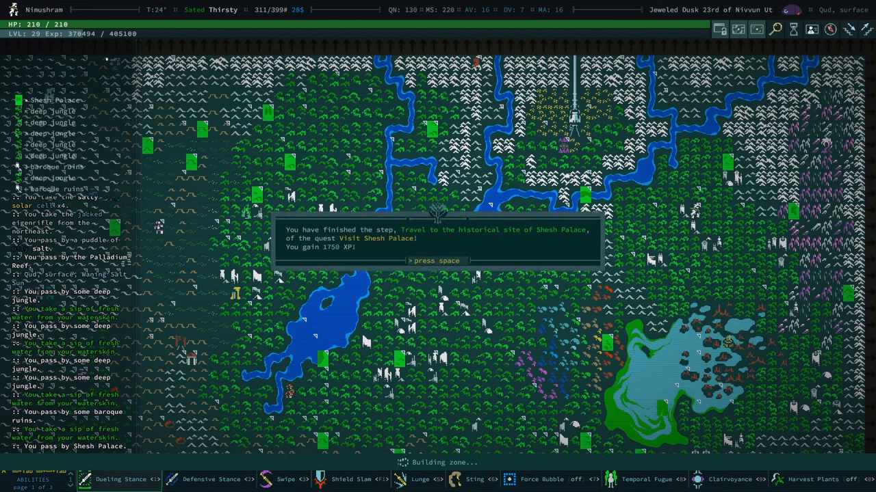
Step: Dismiss the Shesh Palace quest-step completion message worth 1750 XP
{"action": "key", "text": "space"}
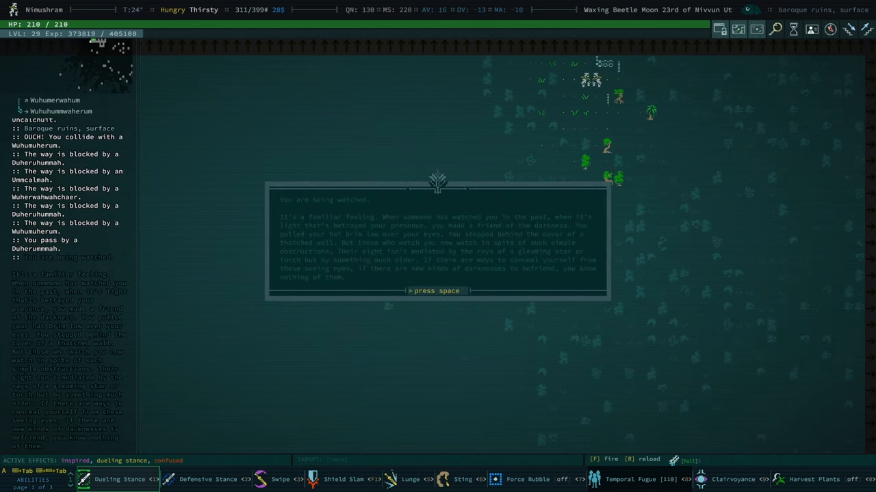
Step: Dismiss the being-watched warning before moving into Shesh Palace
{"action": "key", "text": "space"}
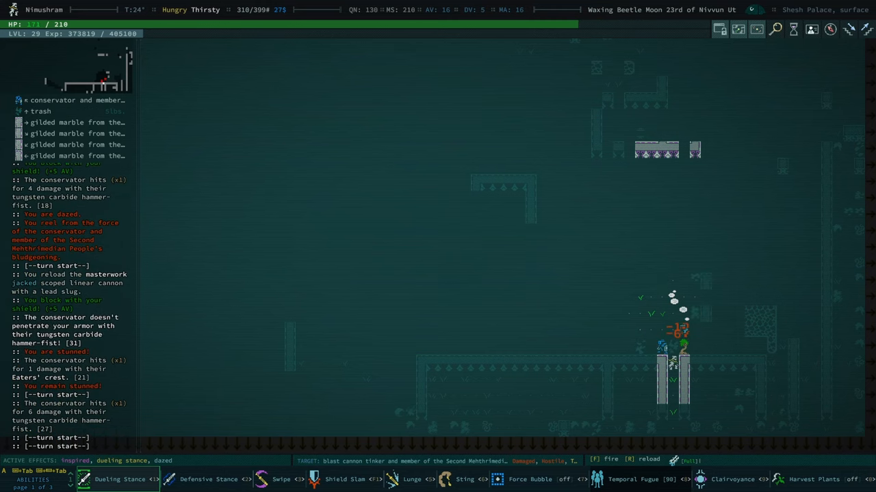
Step: Fire the linear cannon at the conservator and reload it mid-fight
{"action": "key", "text": "f"}
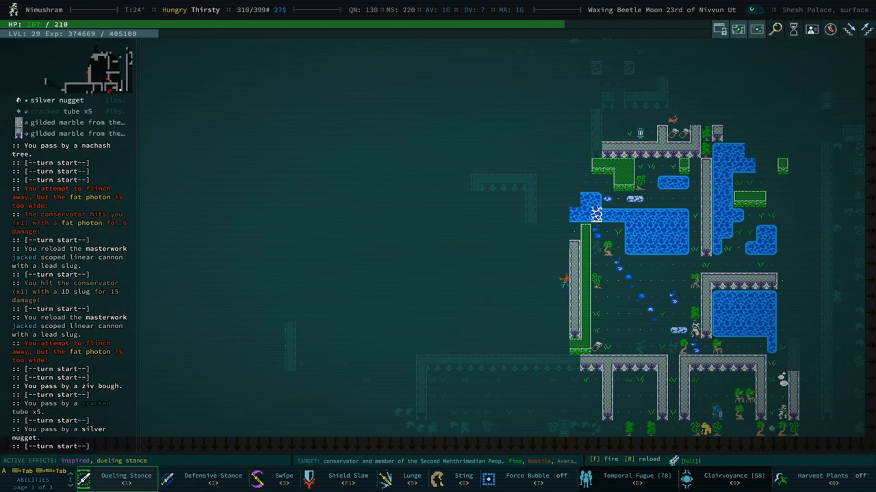
{"action": "key", "text": "r"}
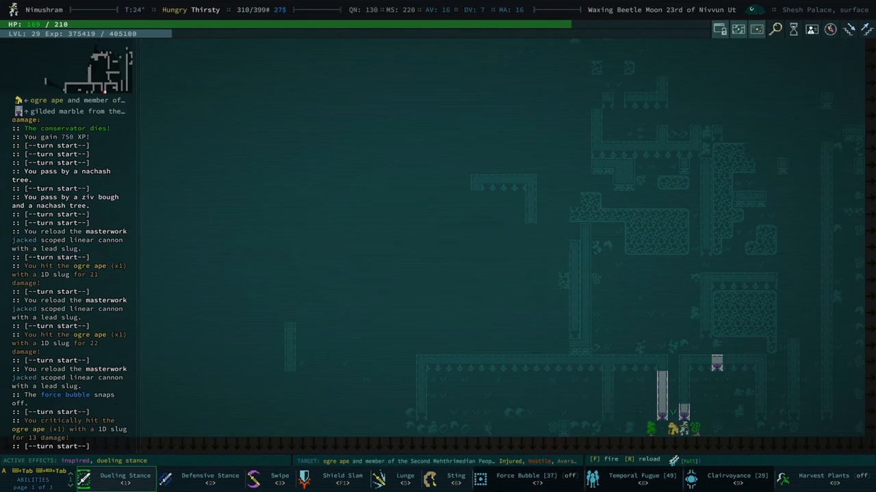
Step: Switch to Defensive Stance and fire at the enemy while breaking away
{"action": "left_click", "coordinate": [209, 479]}
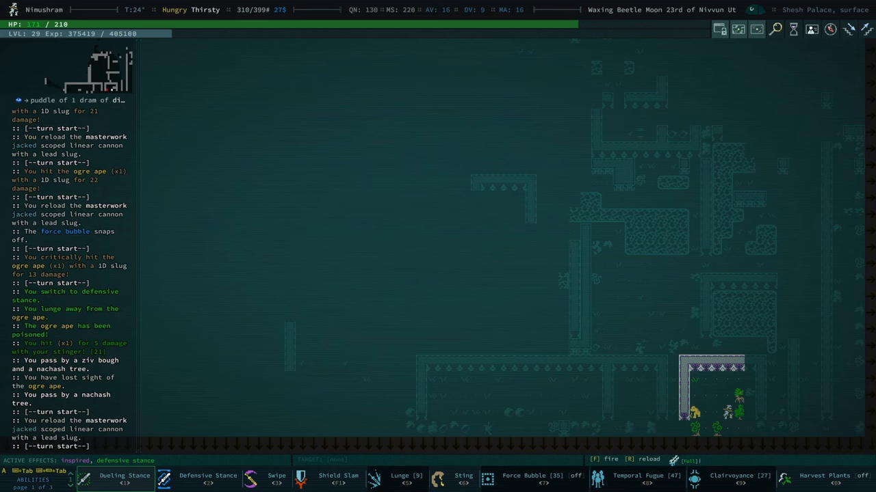
{"action": "key", "text": "f"}
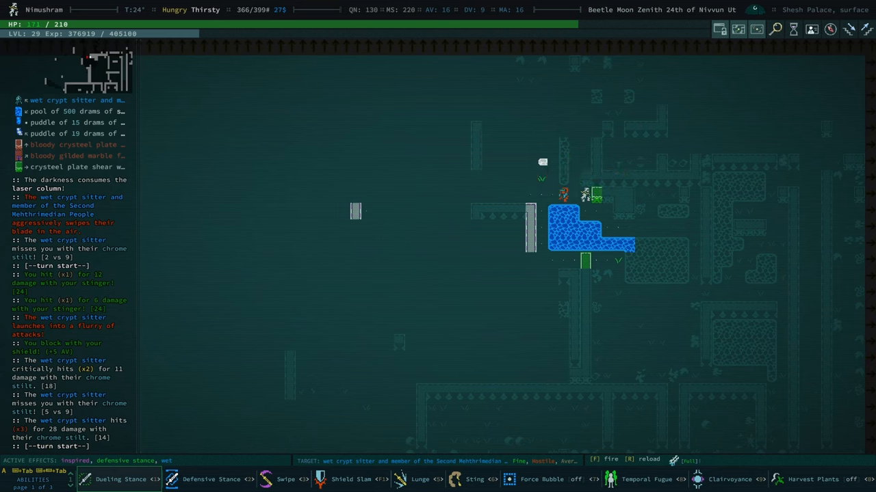
Step: Use an ability from the bar while leaving Shesh Palace toward Qarashur
{"action": "left_click", "coordinate": [117, 479]}
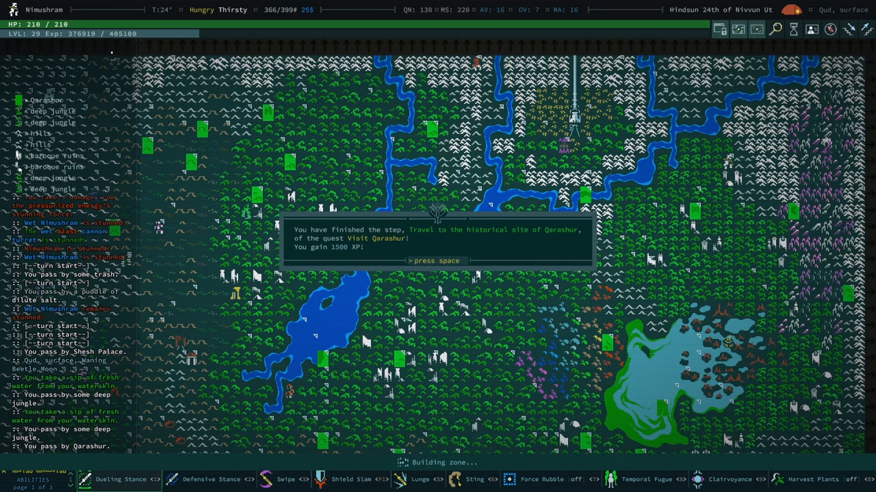
Step: Dismiss the Qarashur quest completion message and activate Clairvoyance targeting
{"action": "key", "text": "space"}
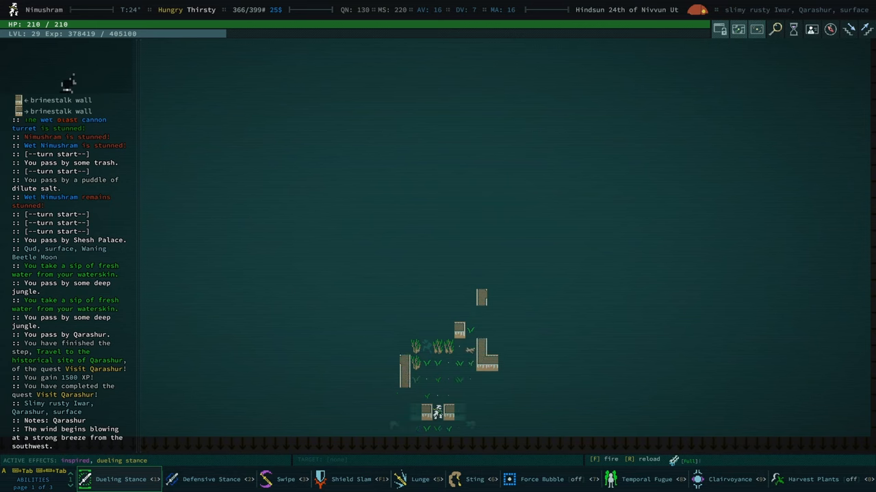
{"action": "left_click", "coordinate": [696, 479]}
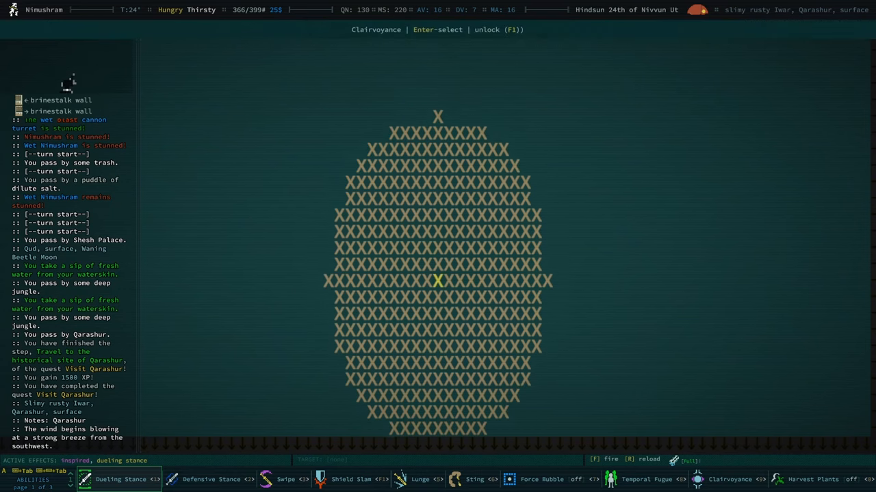